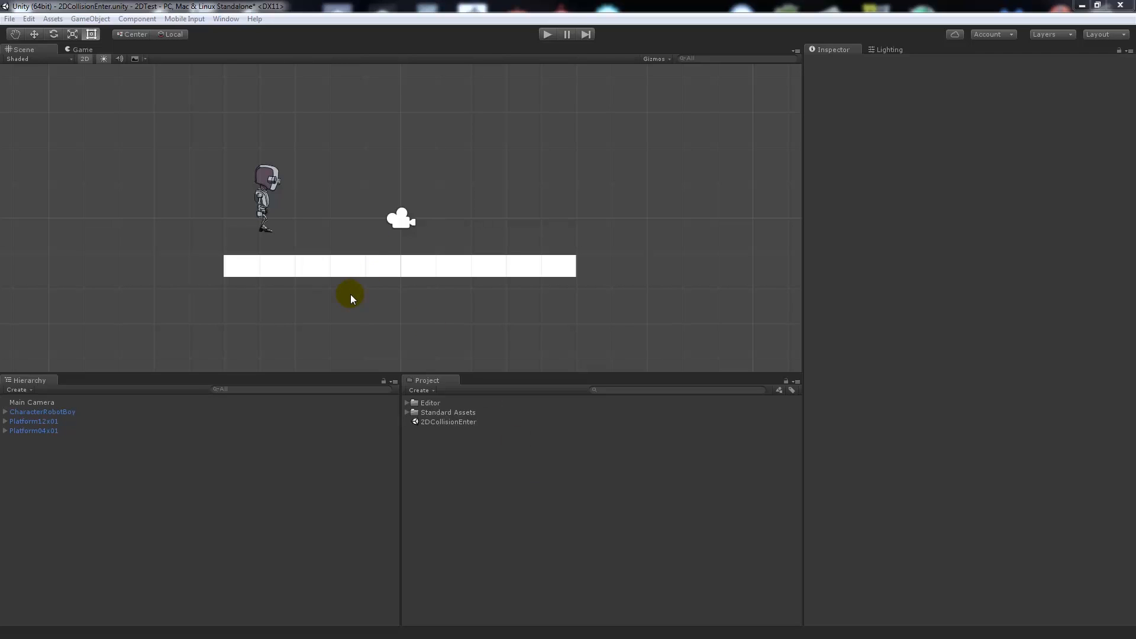
Step: Inspect the robot character's components in the Inspector
left_click(398, 266)
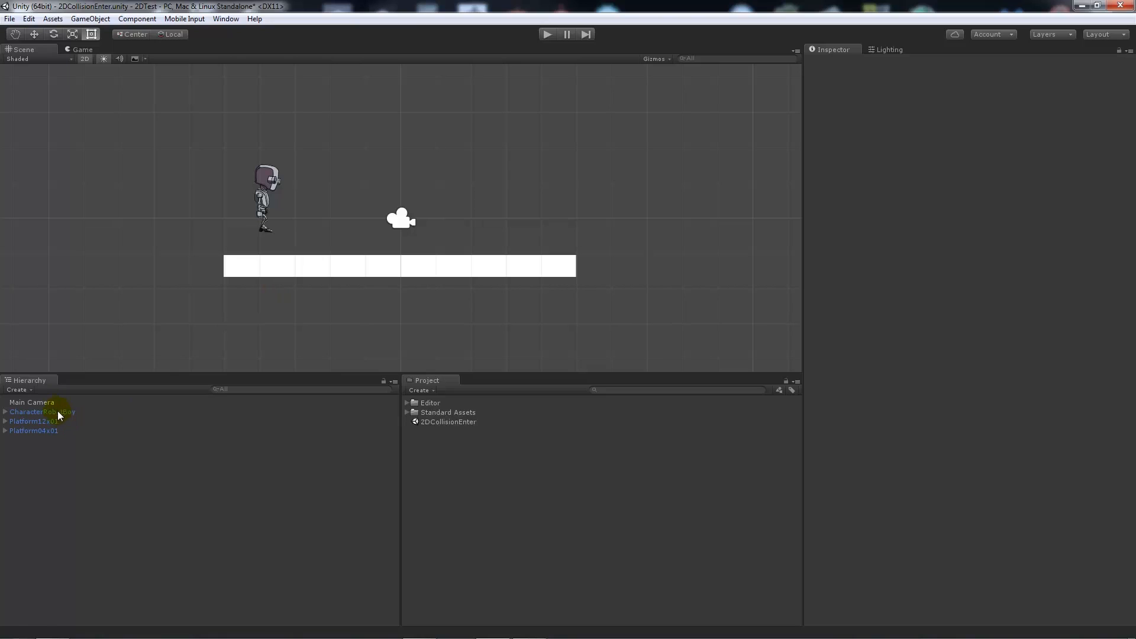
left_click(43, 411)
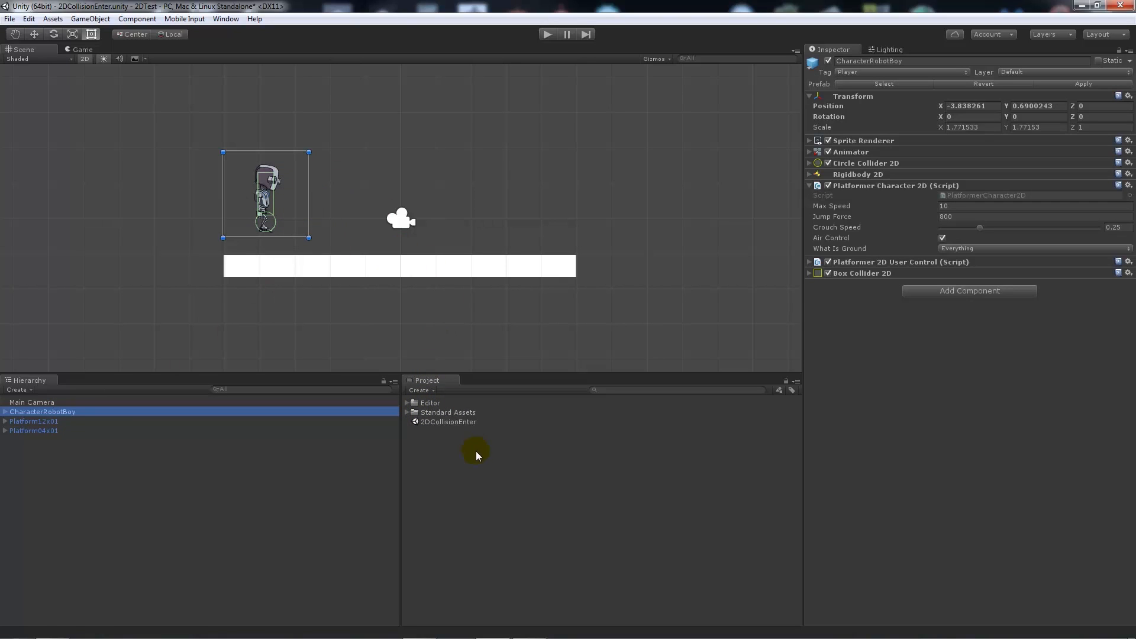
mouse_move(478, 454)
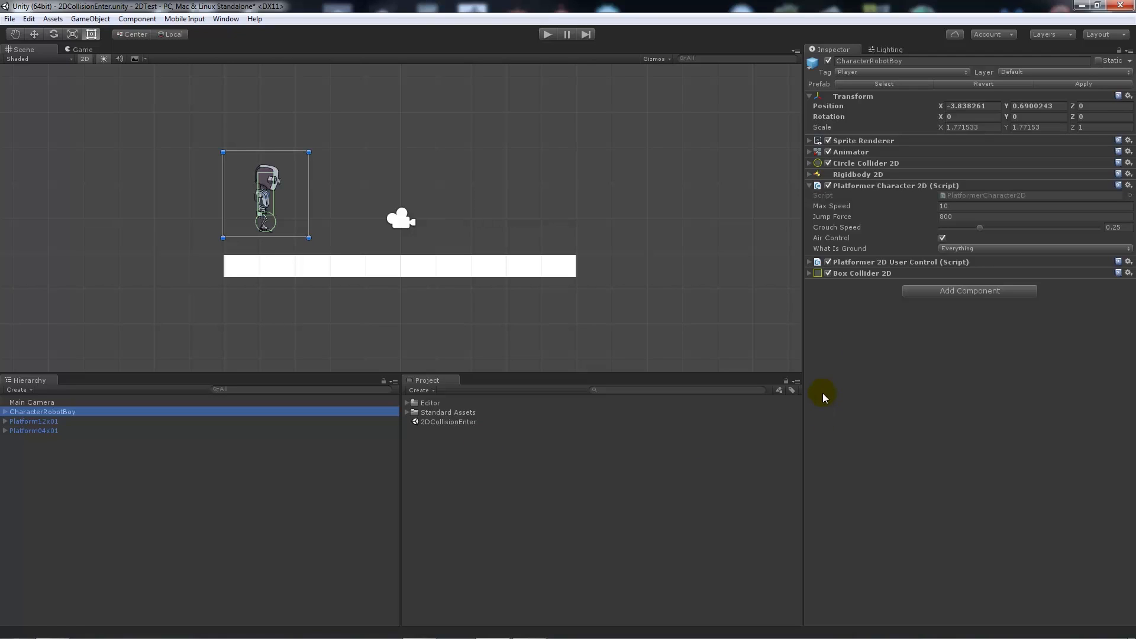
mouse_move(809, 189)
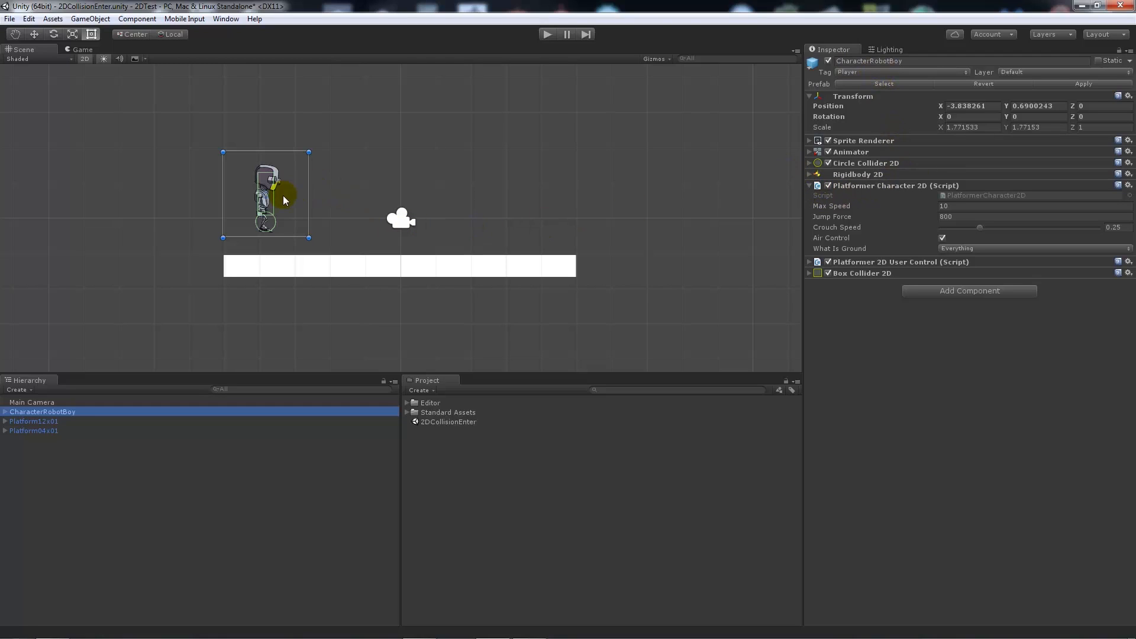
mouse_move(516, 161)
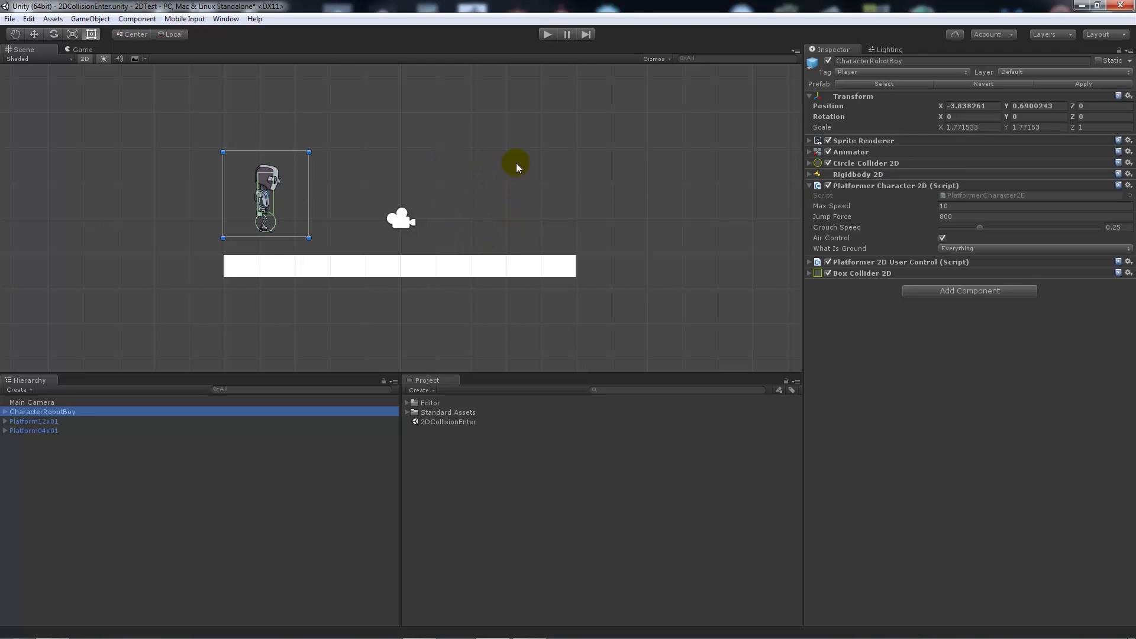
mouse_move(846, 180)
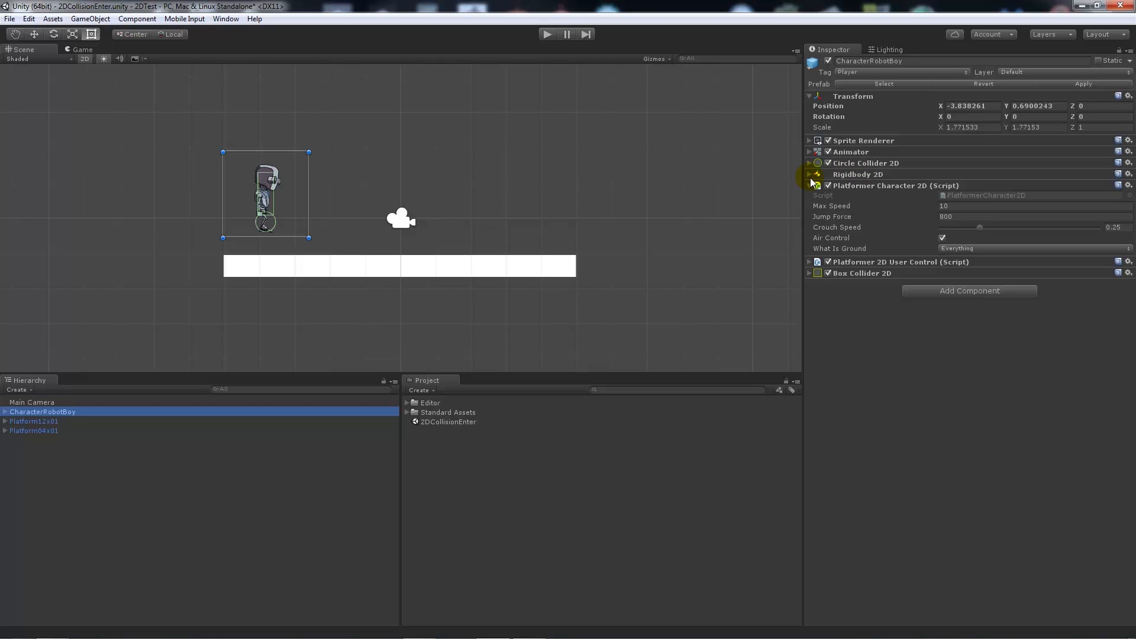
left_click(809, 174)
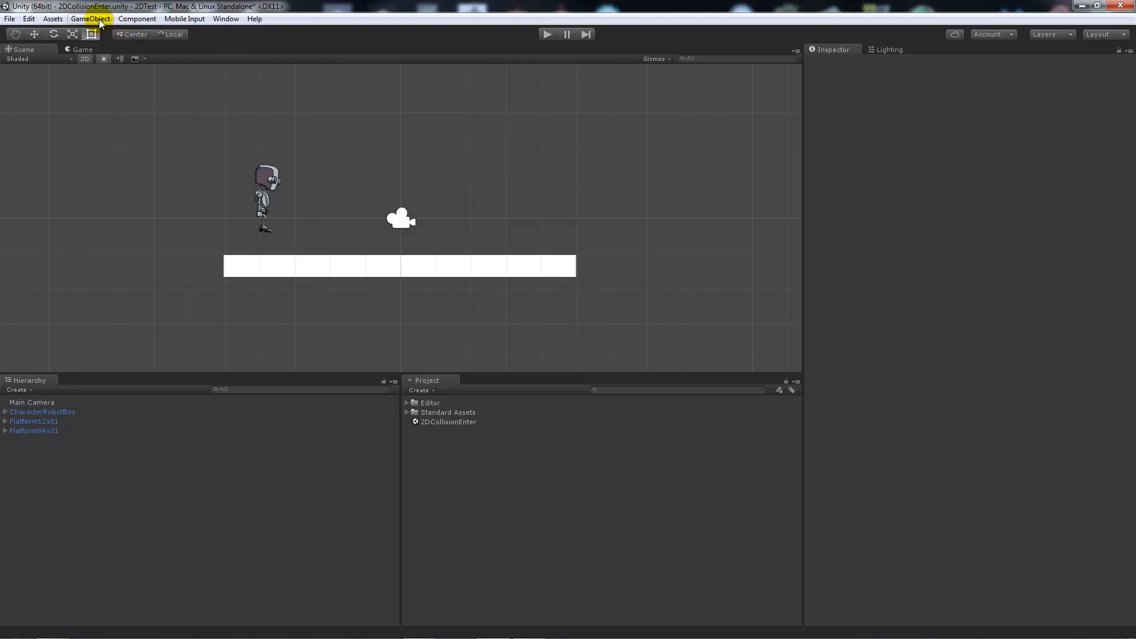
Step: Create a 2D sprite named NewSceneTrigger using the CratePinkGridSprite image
left_click(90, 17)
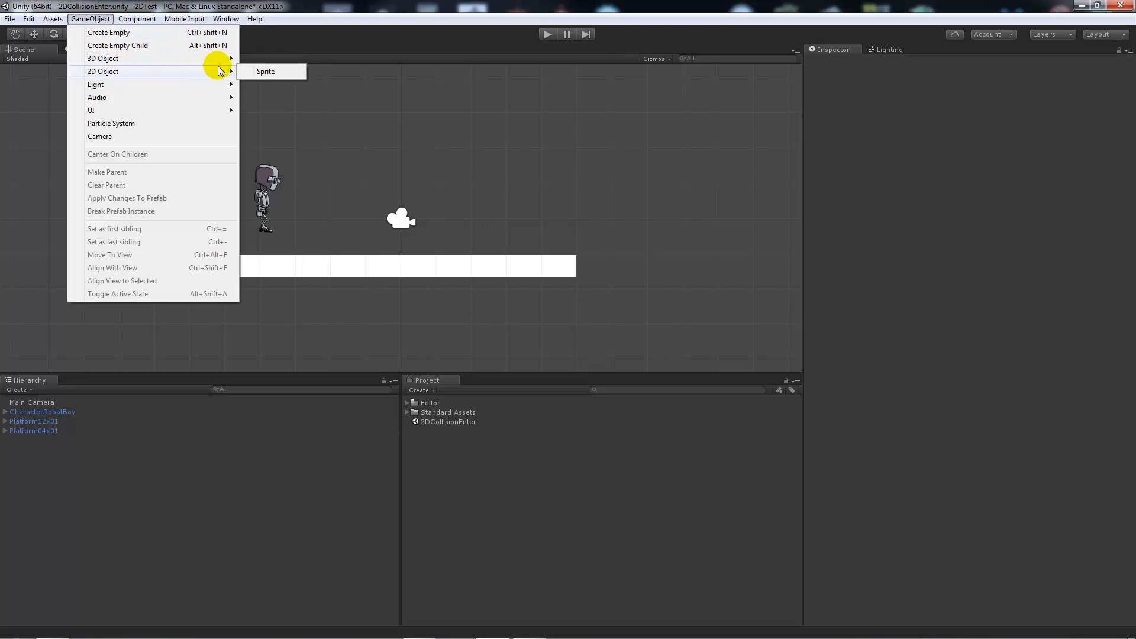
left_click(265, 71)
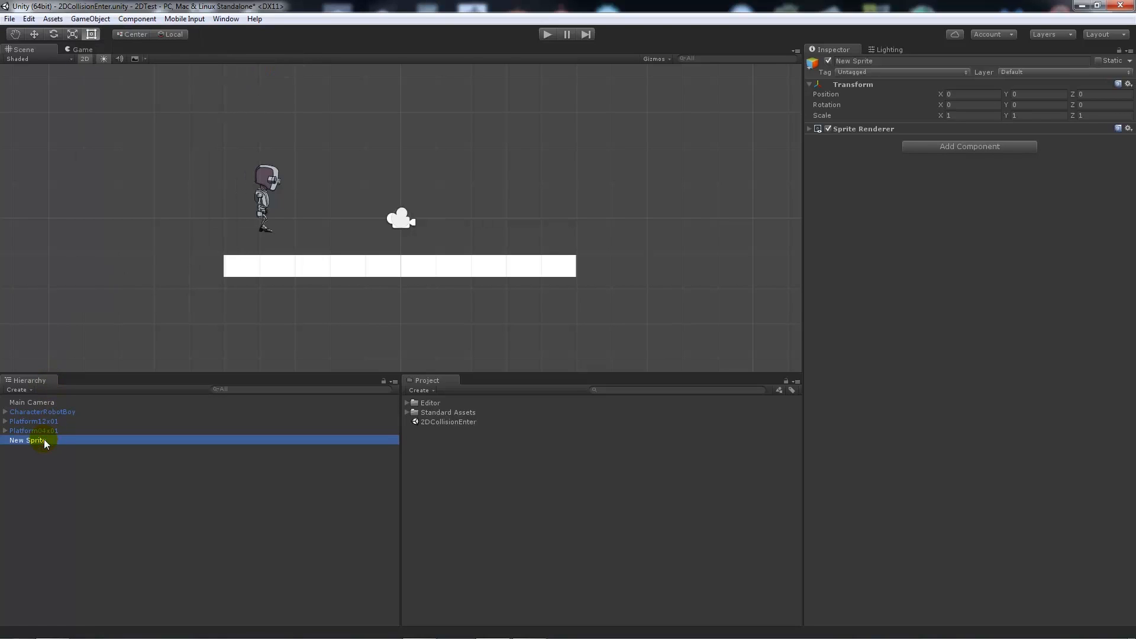
double_click(25, 440)
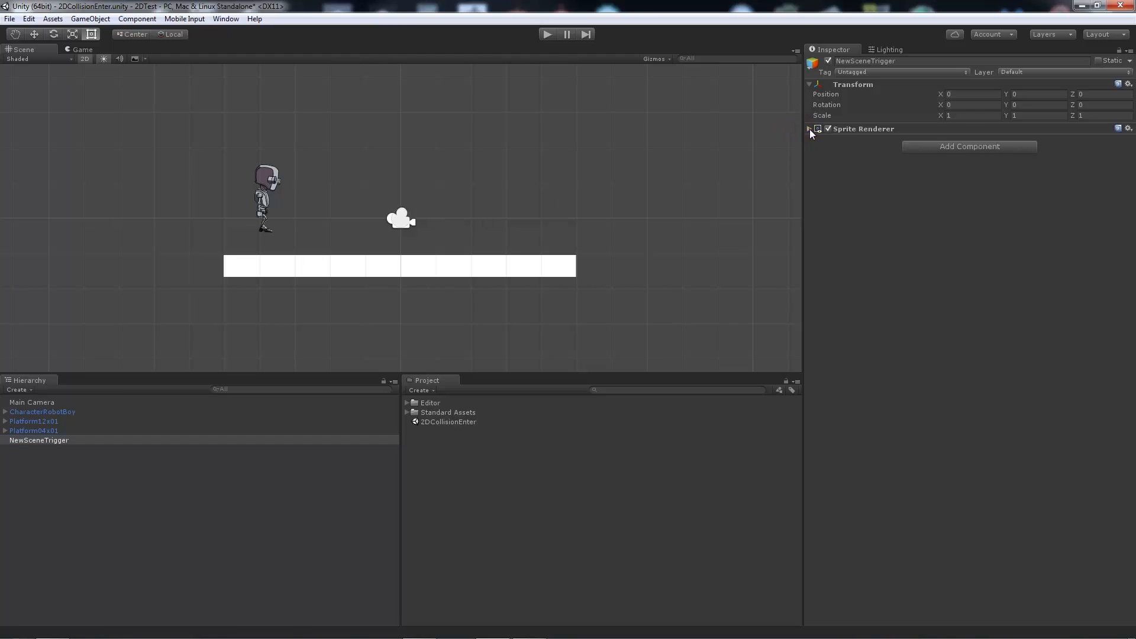
left_click(809, 129)
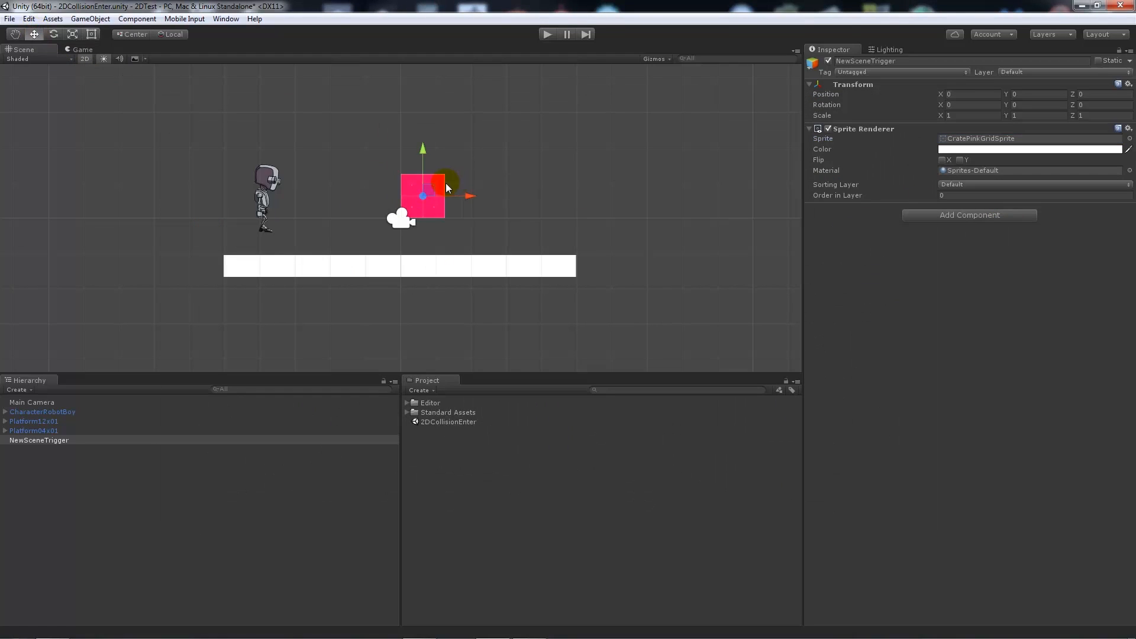
Step: Move the pink crate onto the right end of the white platform
left_click_drag(422, 195, 525, 231)
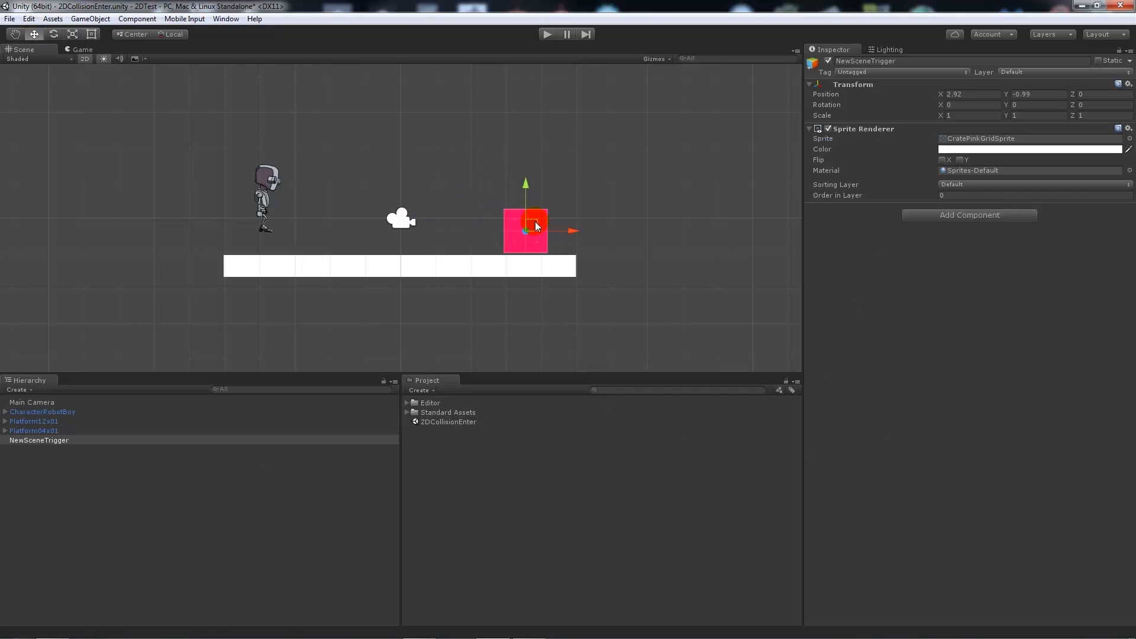
left_click_drag(536, 230, 518, 230)
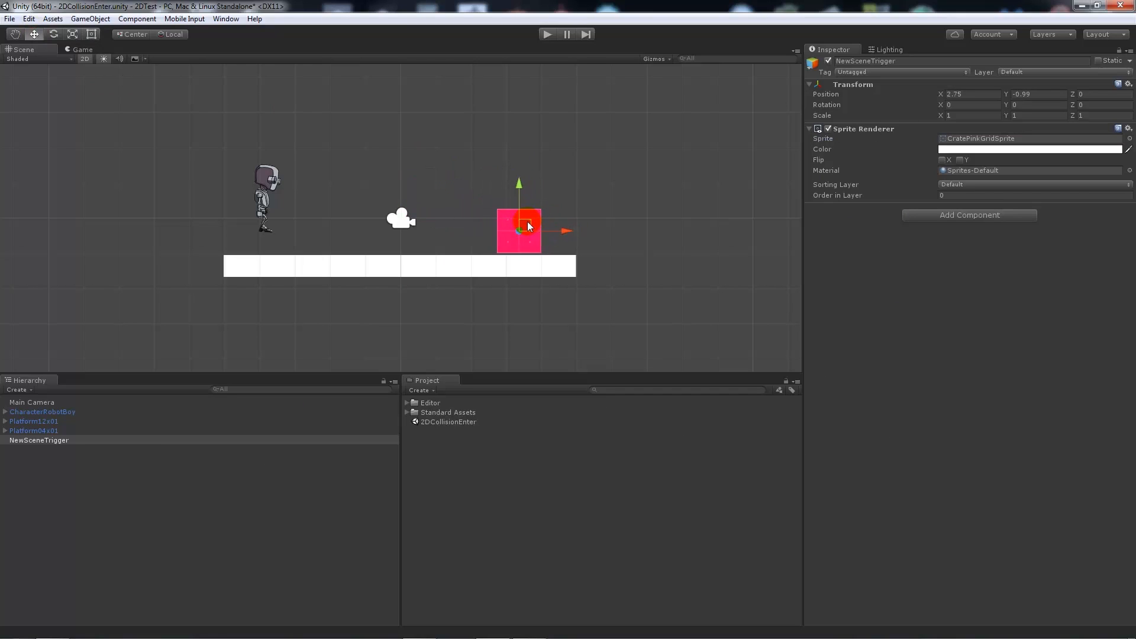
left_click_drag(528, 226, 494, 231)
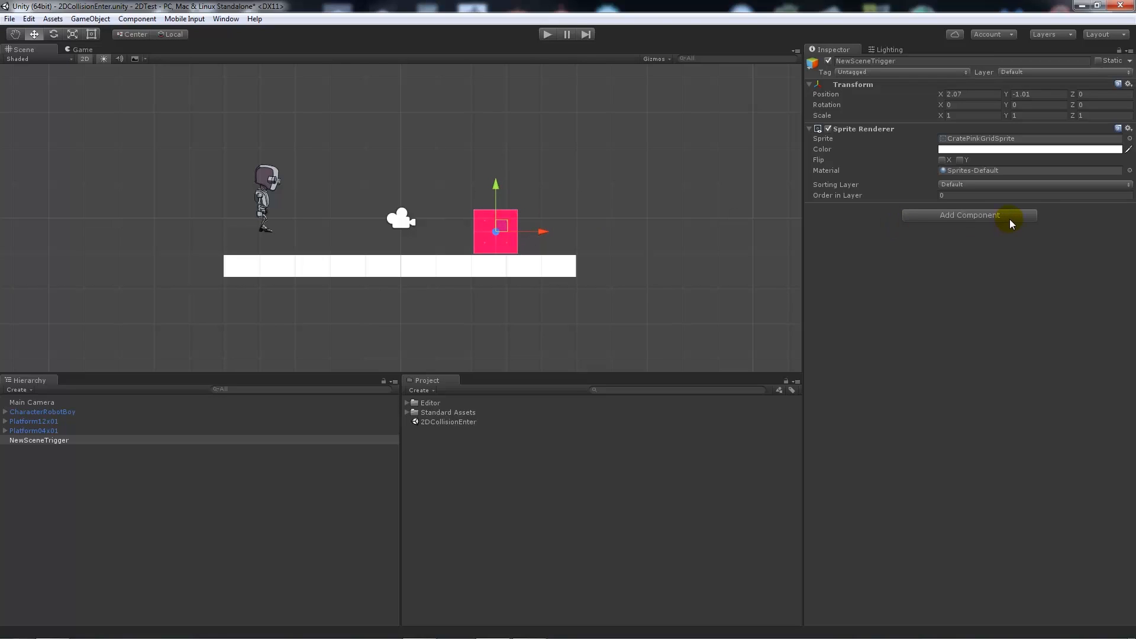
mouse_move(953, 270)
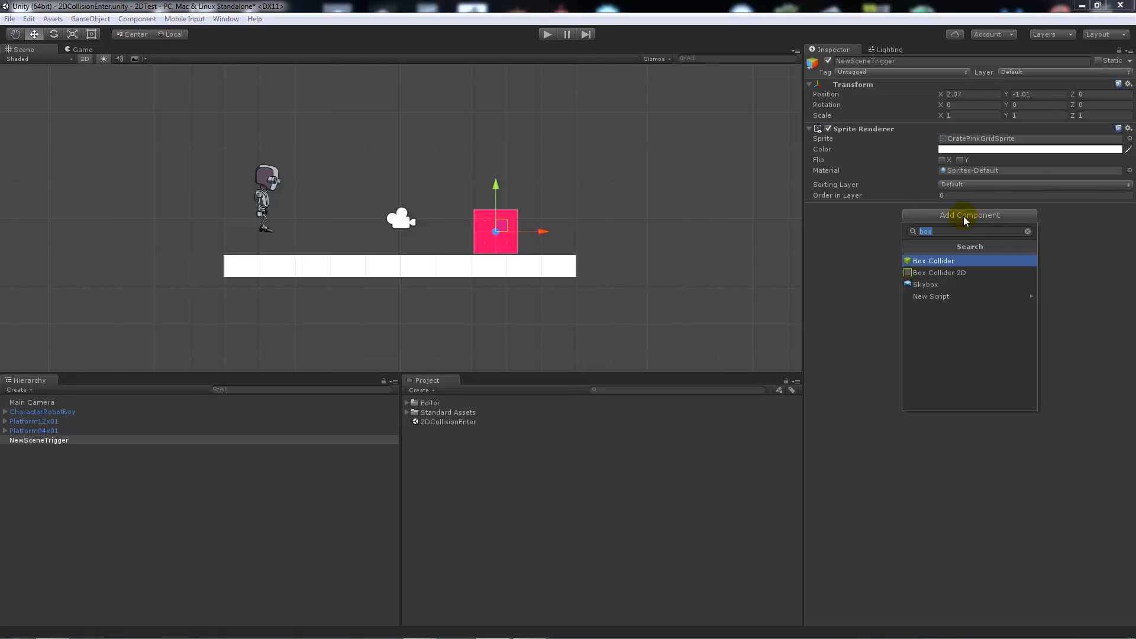
mouse_move(949, 272)
type("b")
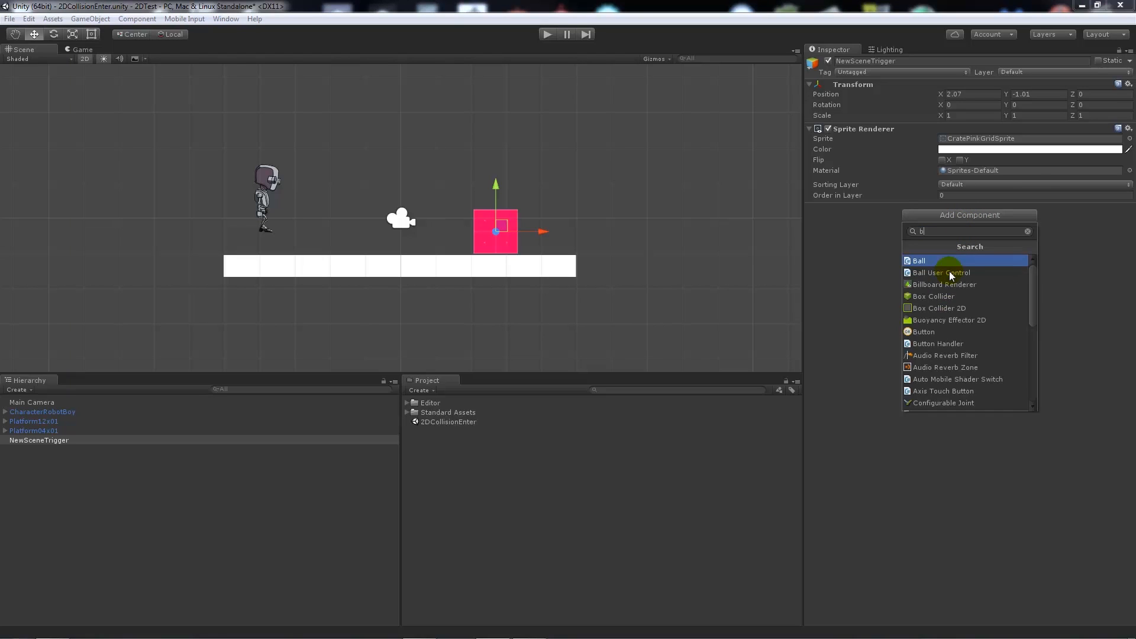
Step: Add a Box Collider 2D component to NewSceneTrigger, then deselect it
type("ox")
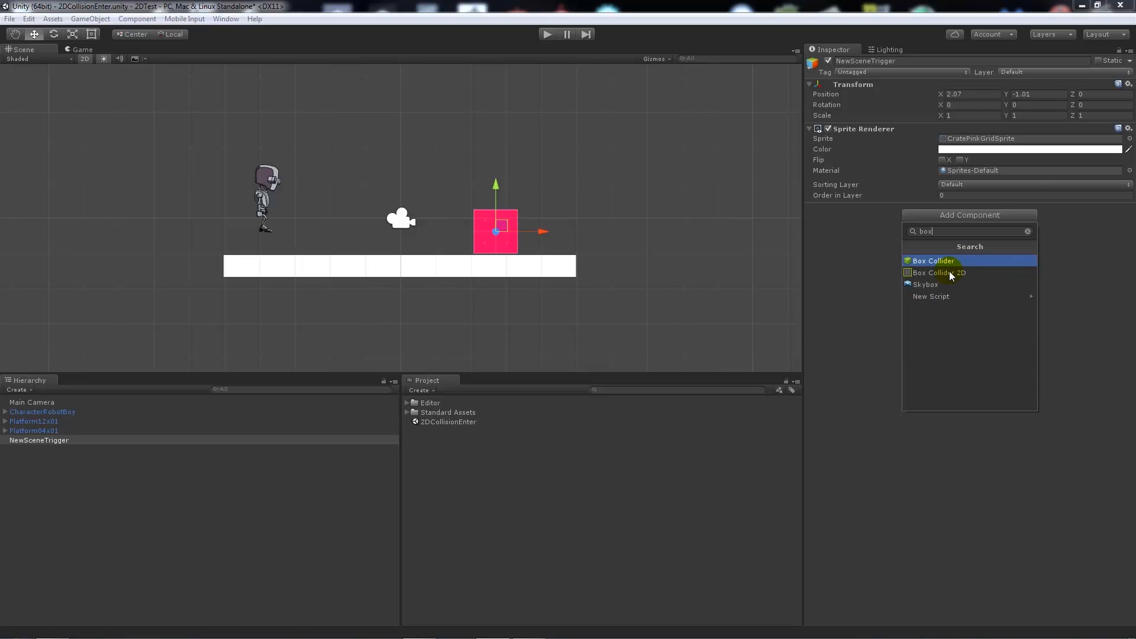
left_click(938, 272)
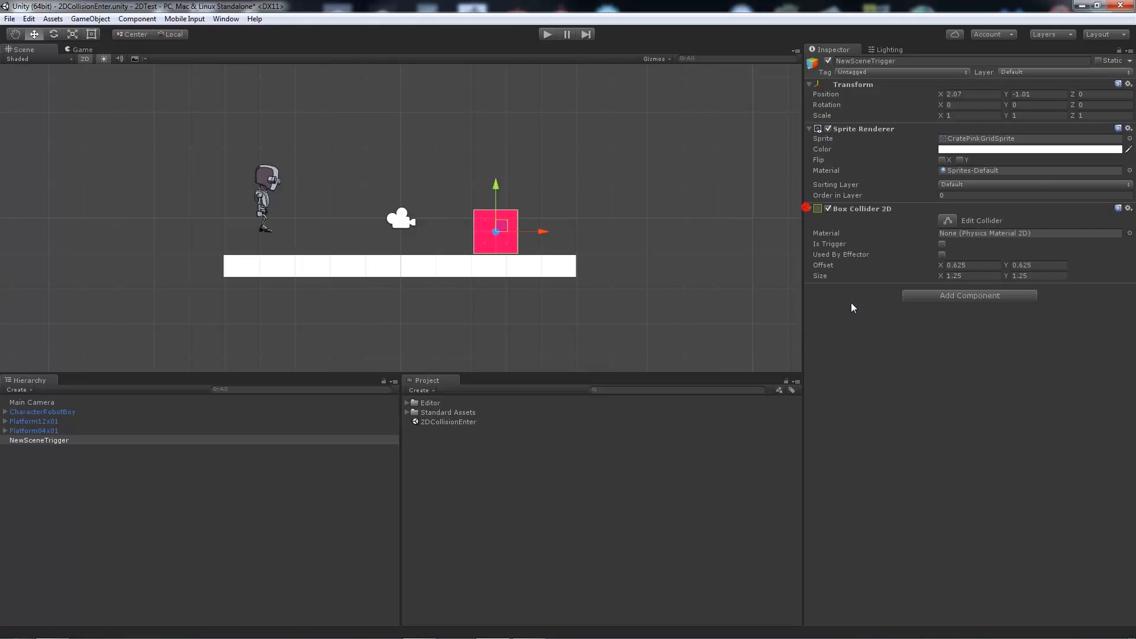
left_click(943, 243)
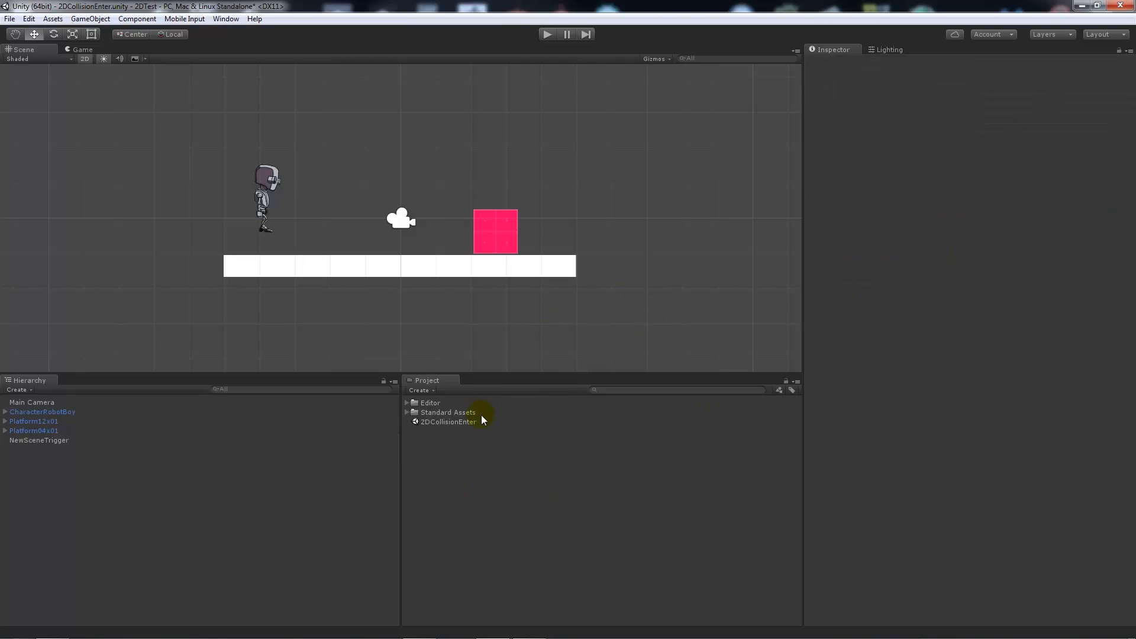
Step: Create a JavaScript asset named TriggerEvent and open it in MonoDevelop
right_click(447, 421)
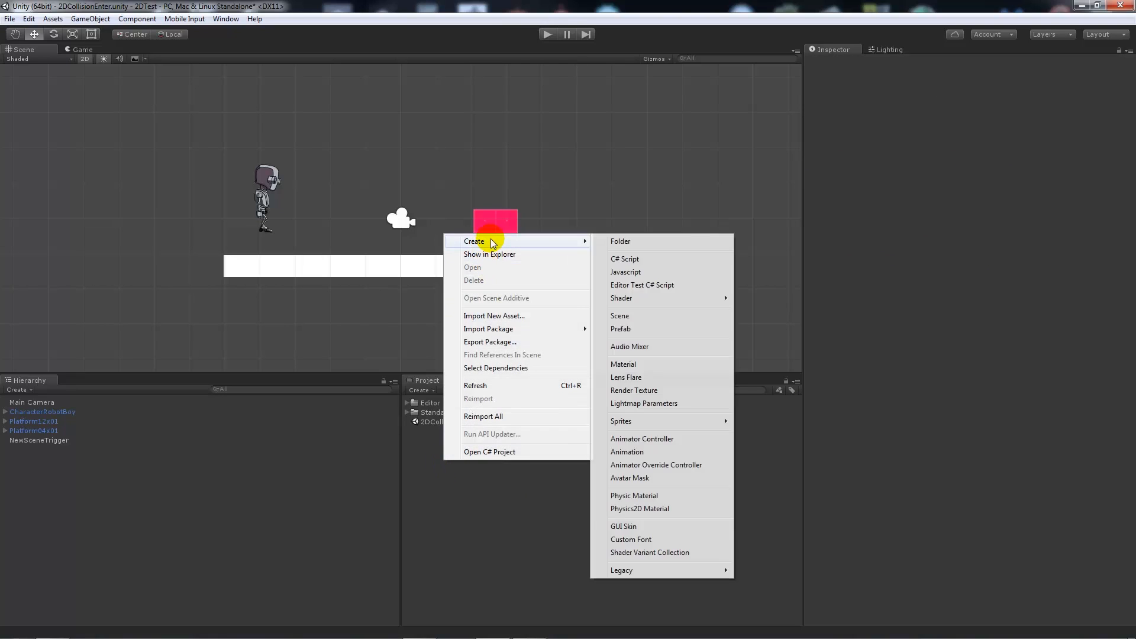
left_click(625, 272)
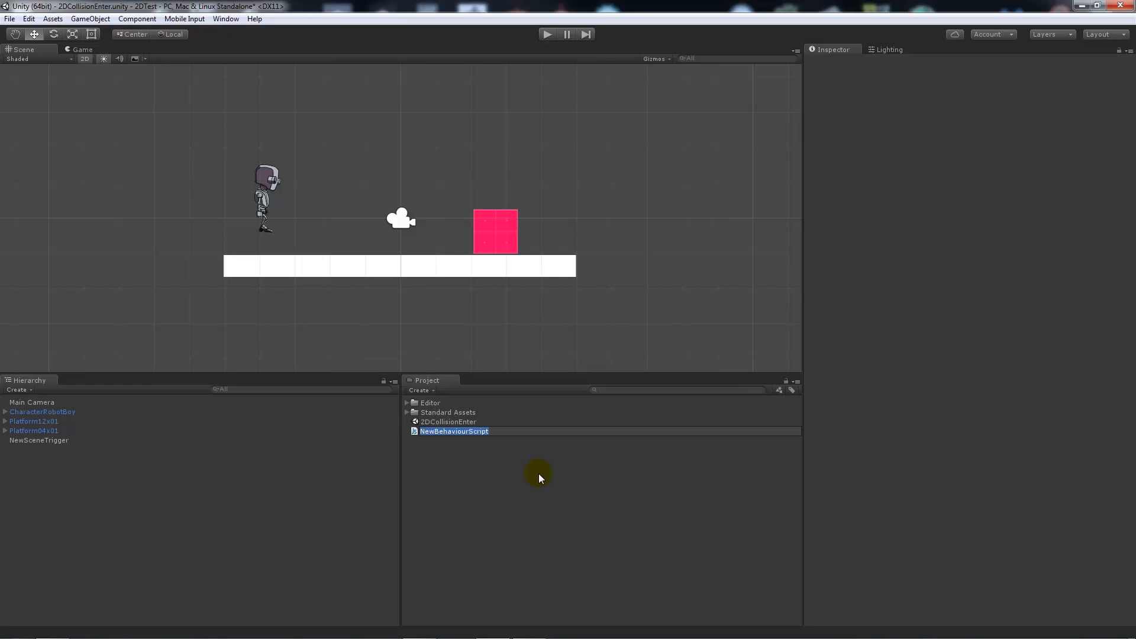
type("TriggerEvent")
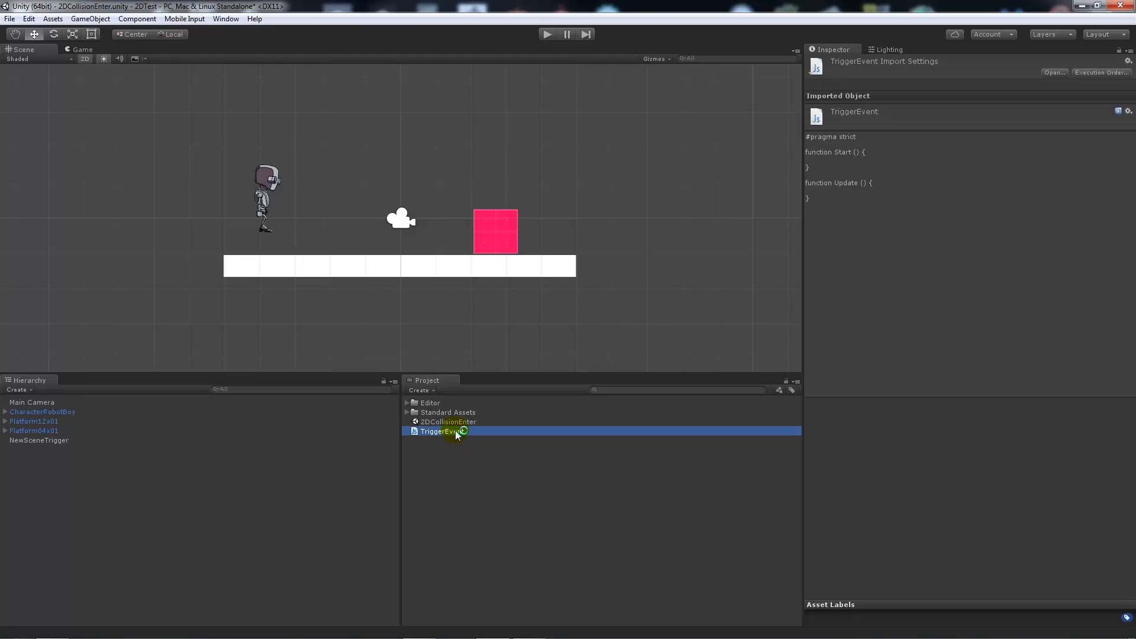
double_click(434, 430)
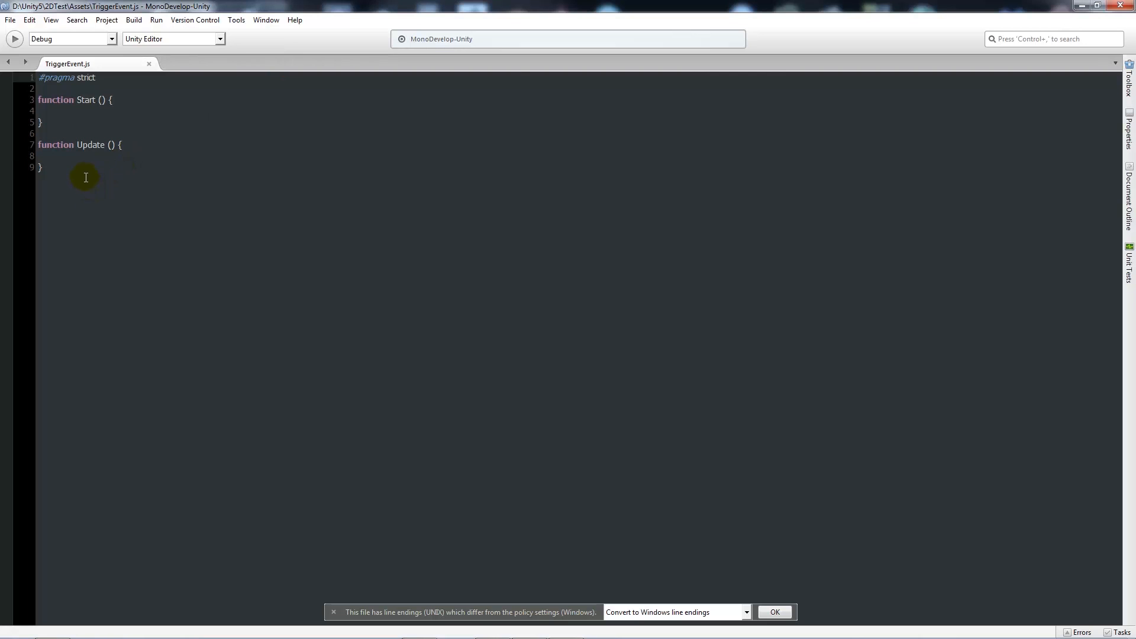
mouse_move(249, 239)
type("function")
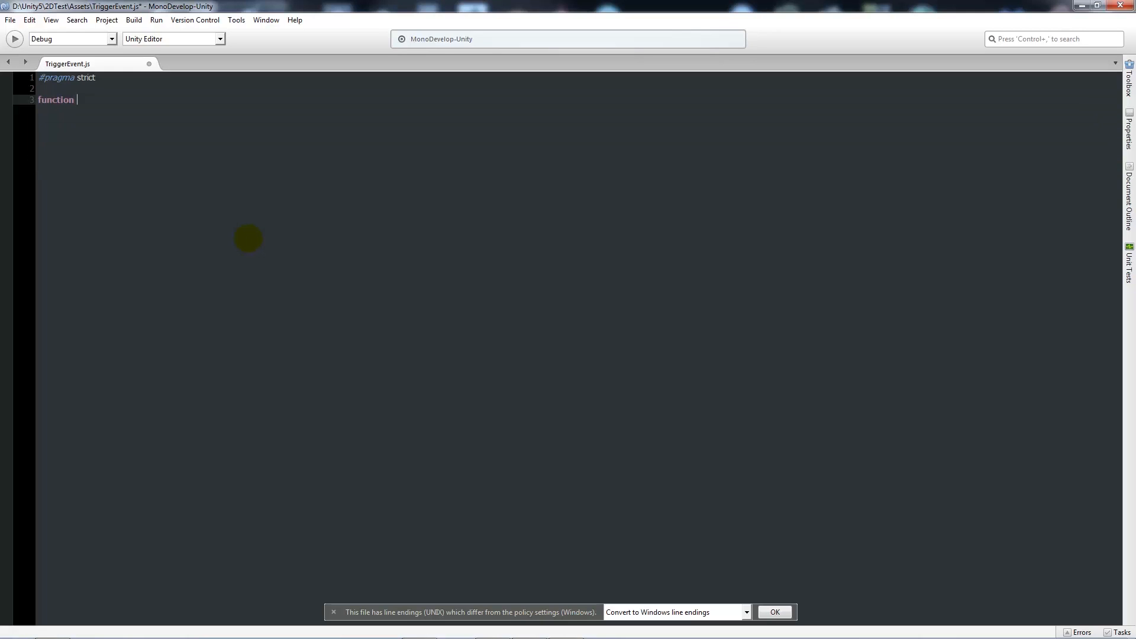
Step: Declare function OnTriggerEnter2D (Col : Collider2D) in TriggerEvent.js
type("OnTrigg")
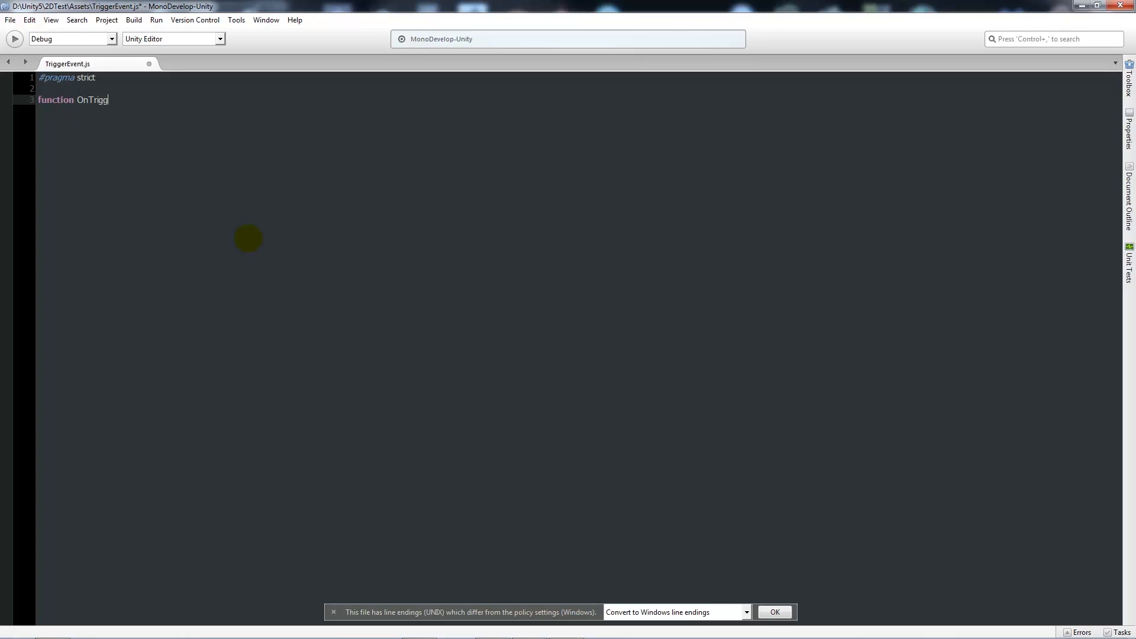
type("erEnter")
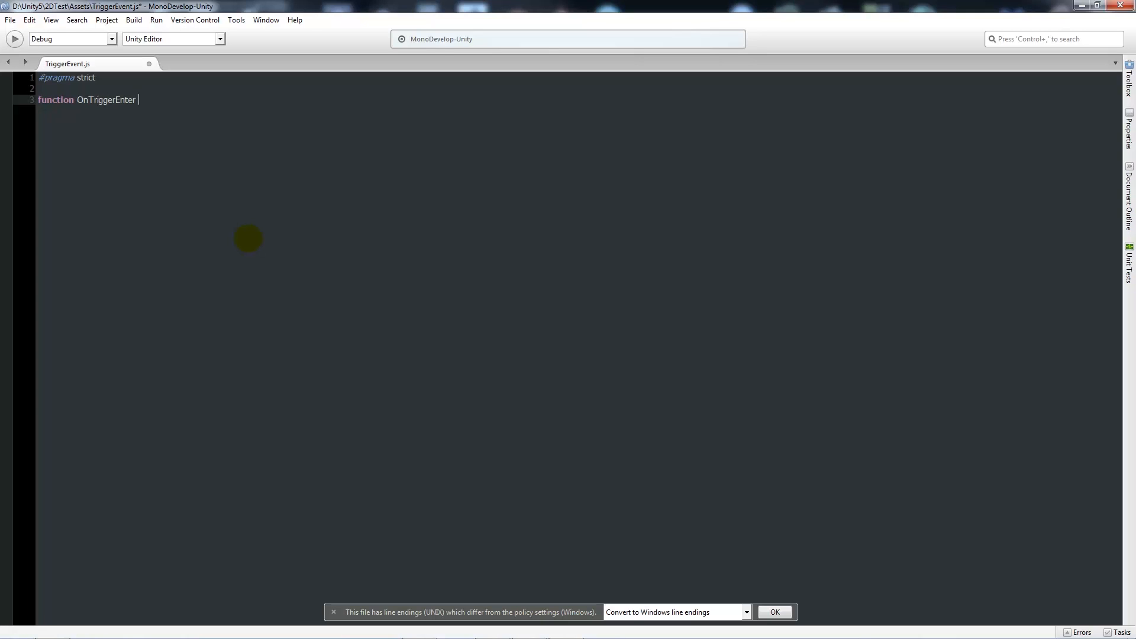
type("2D (C")
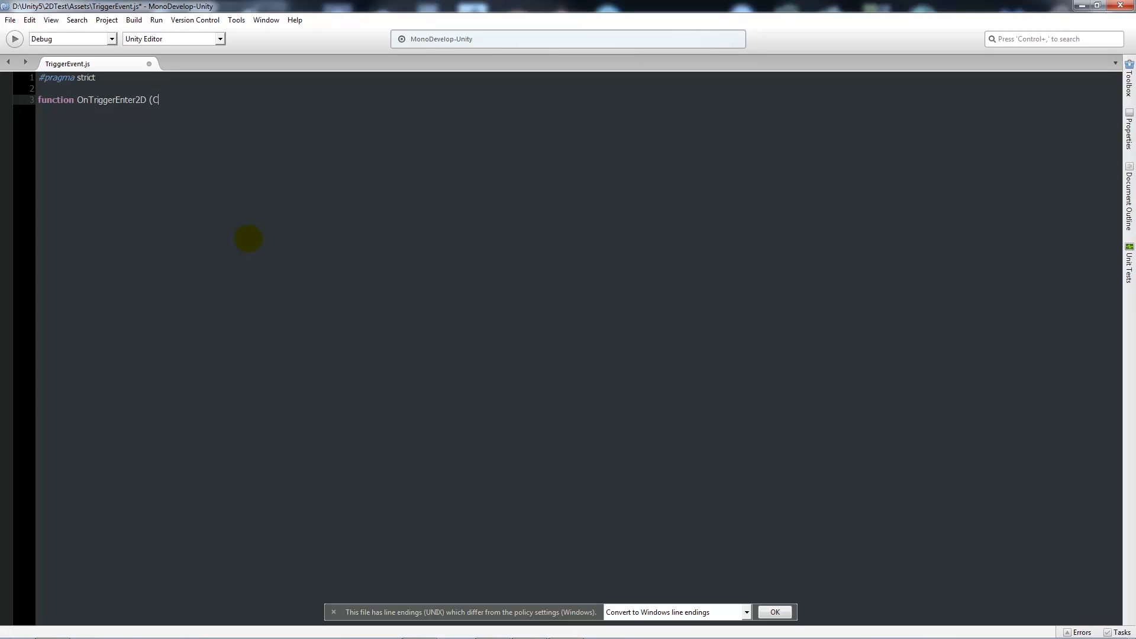
type("ol : Co")
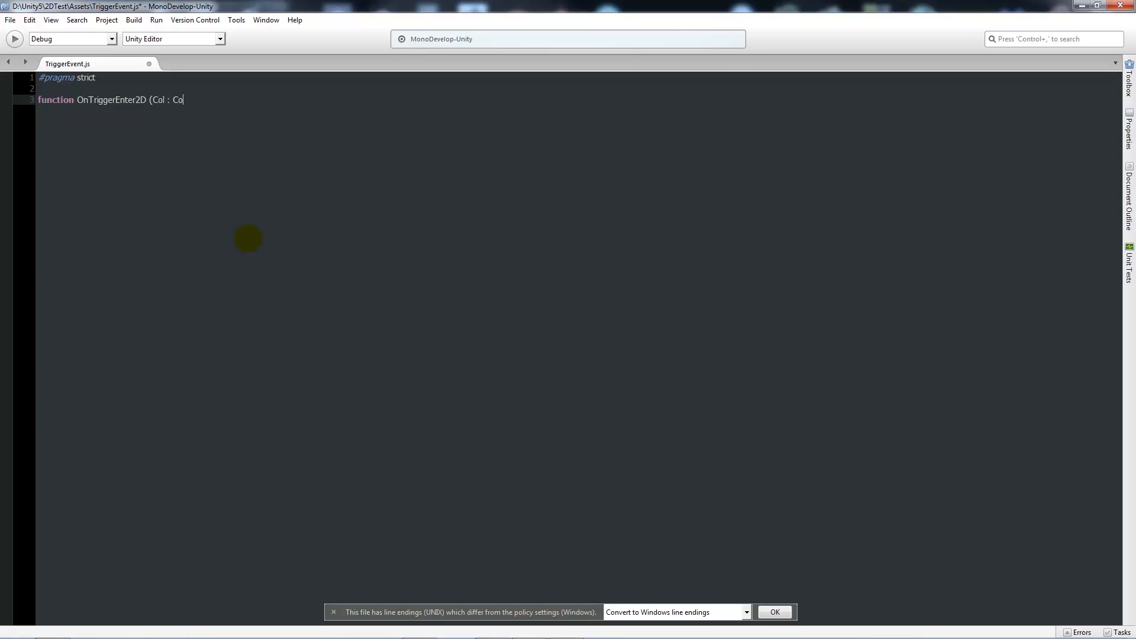
type("llider2D")
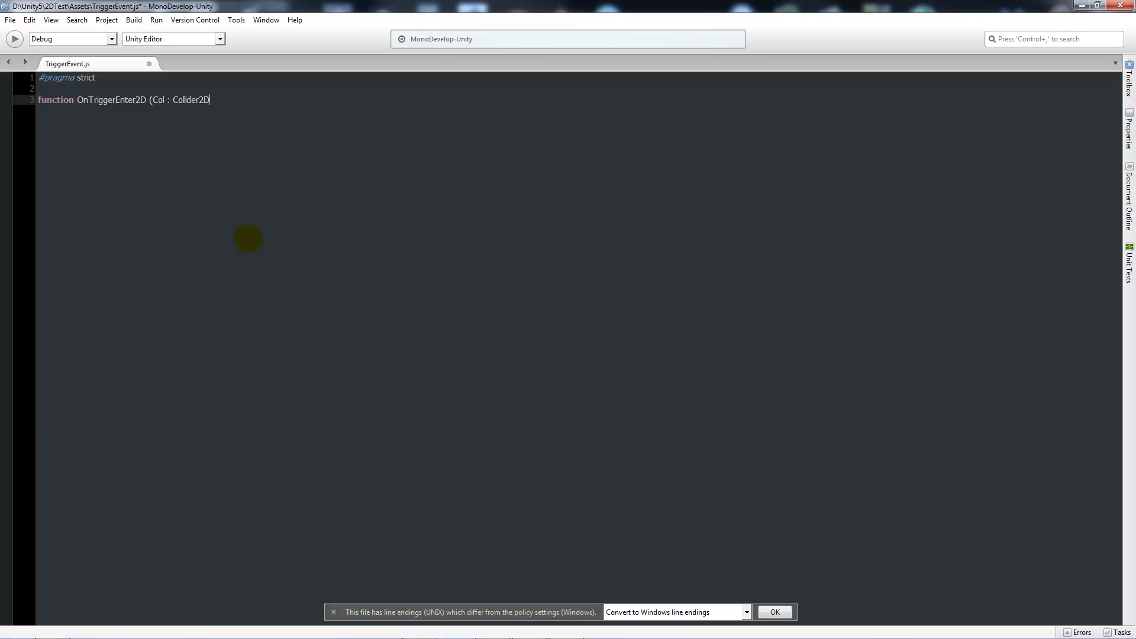
type(")")
type("{")
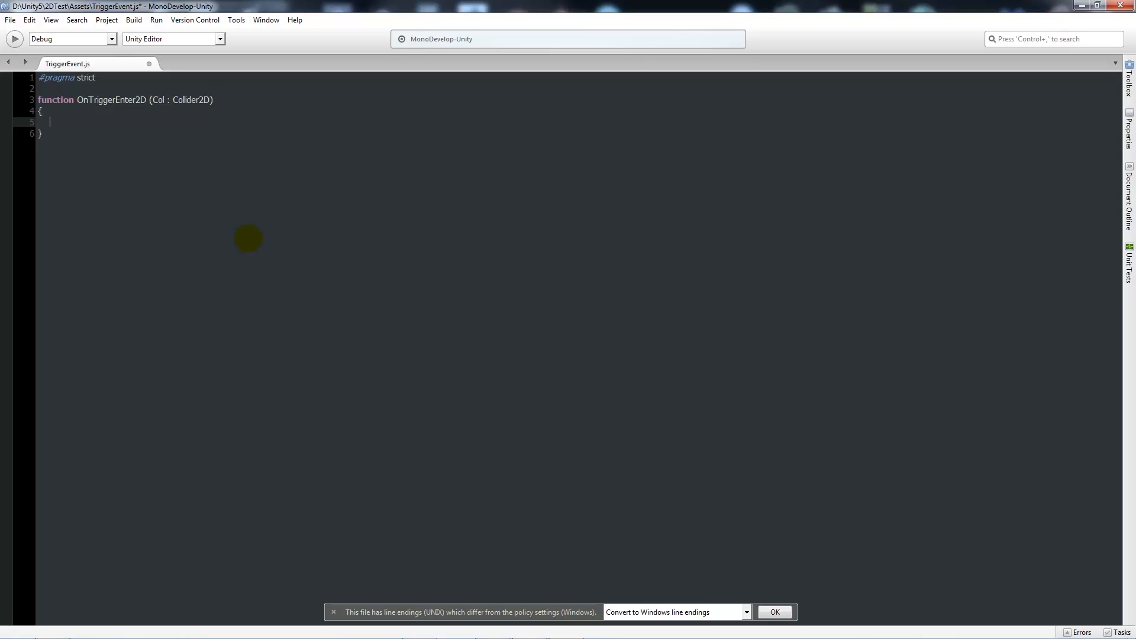
Step: Inside it, call Application.LoadLevel(level) when Col.CompareTag("Player") is true
type("if(C")
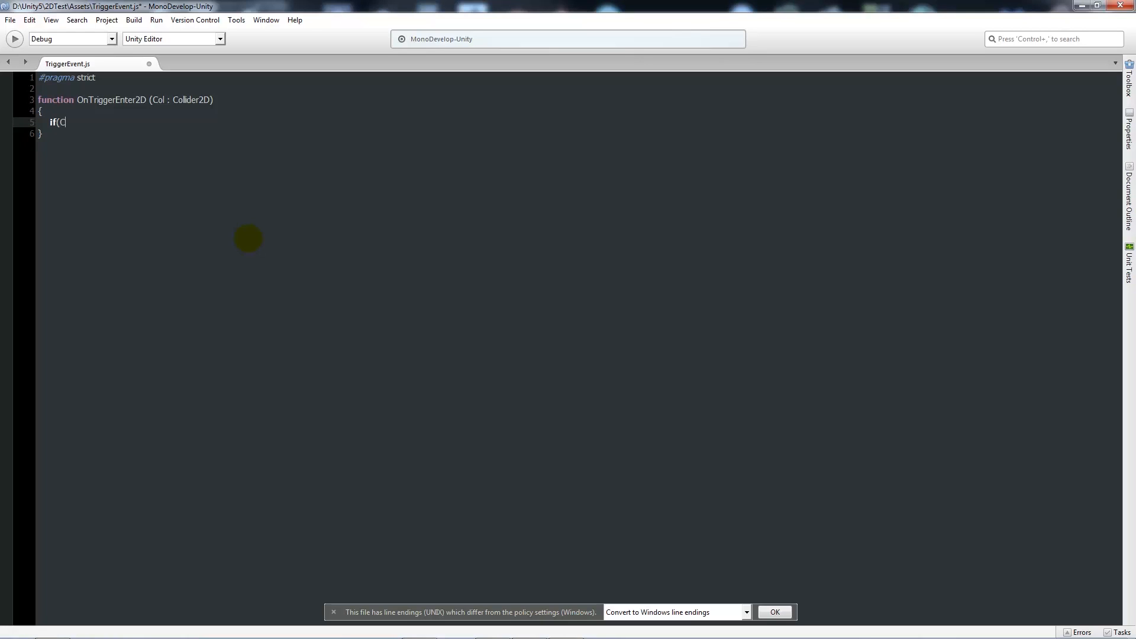
type("ol.Compare")
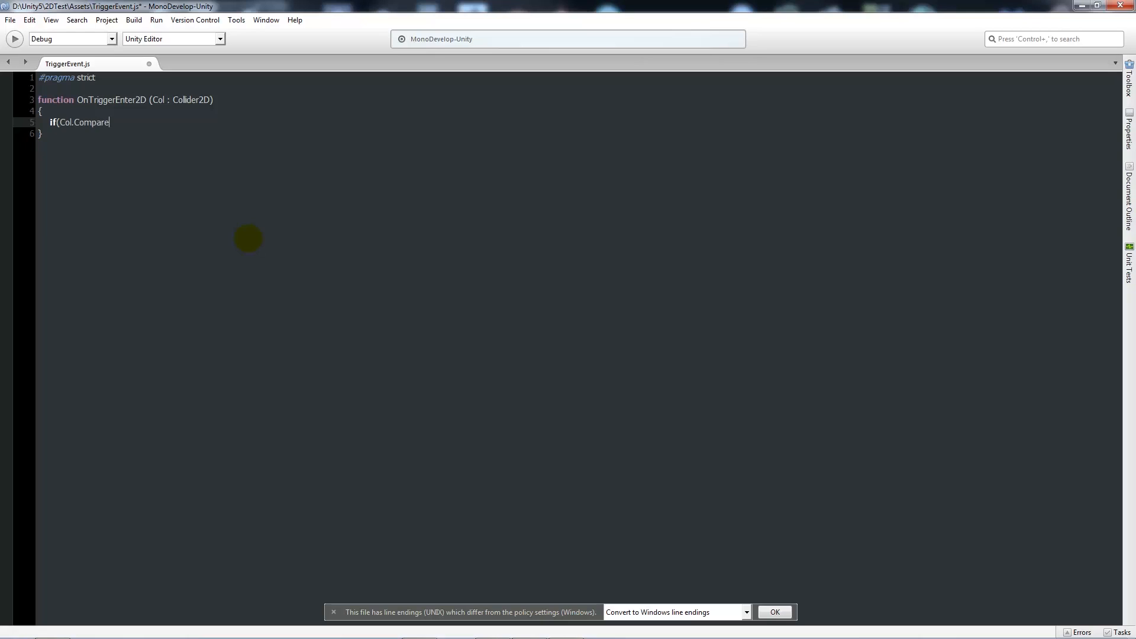
type("Tag(\"P")
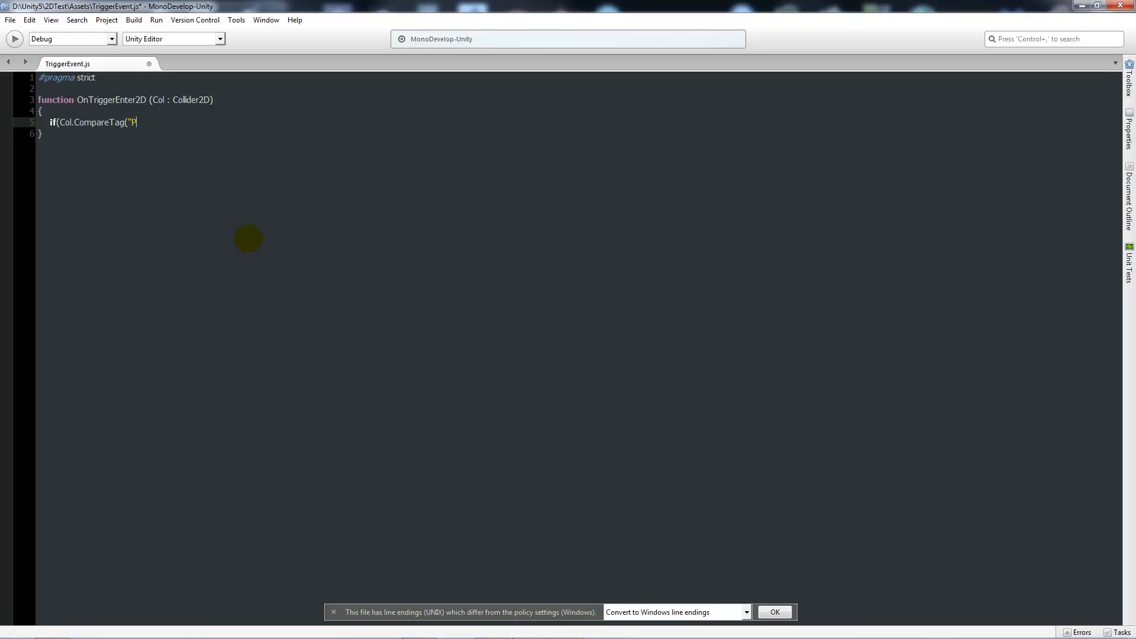
type("layer\"))")
type("{")
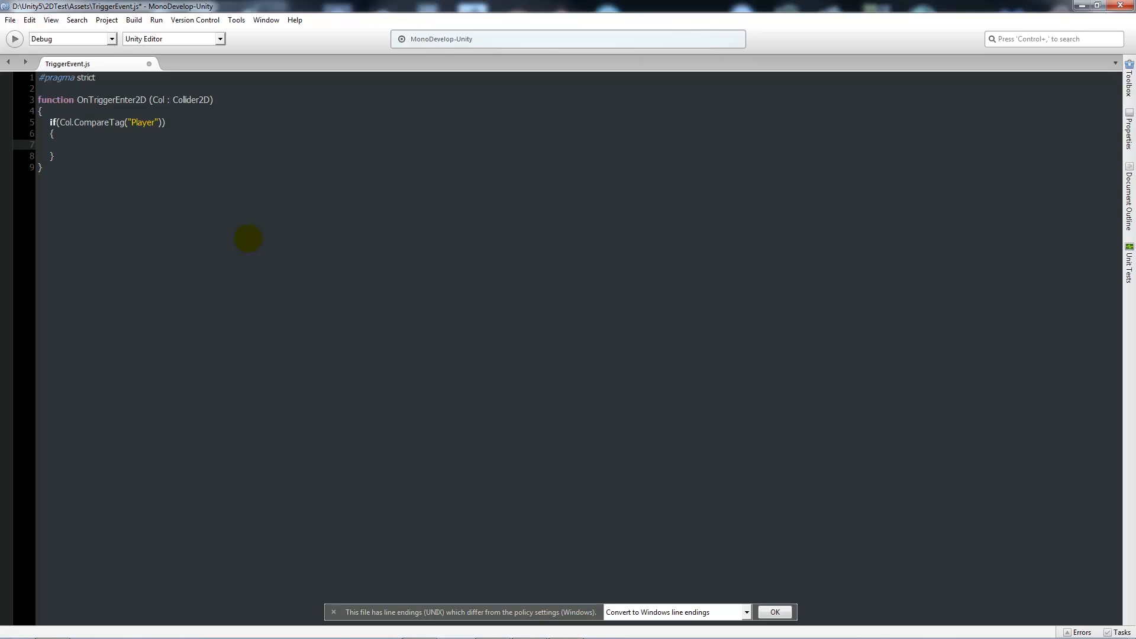
type("Applic")
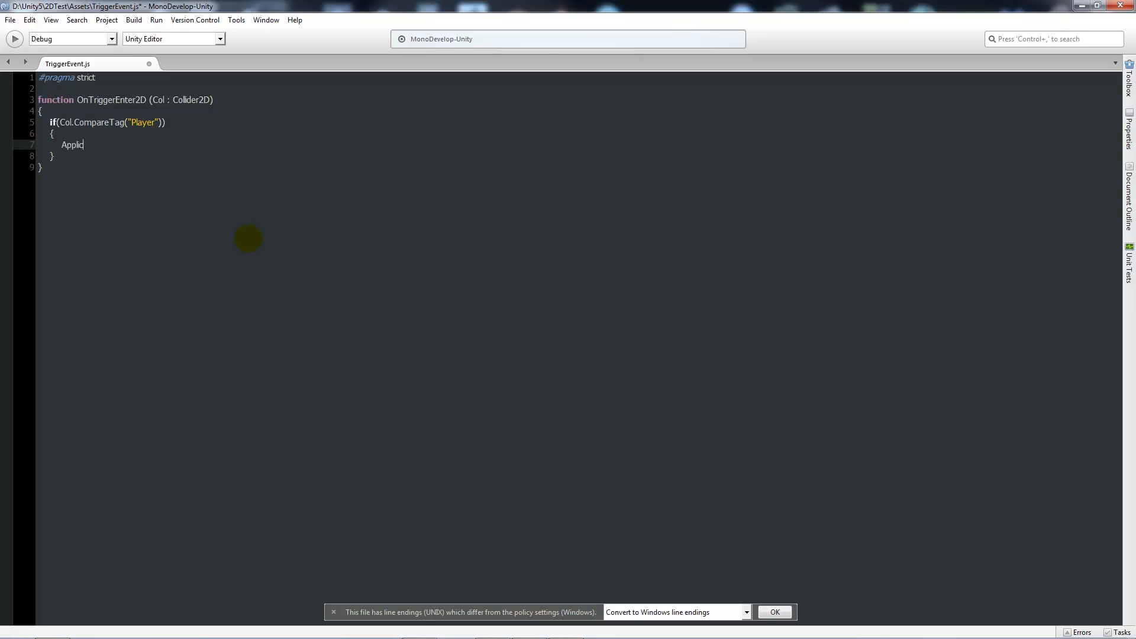
type("ation.Load")
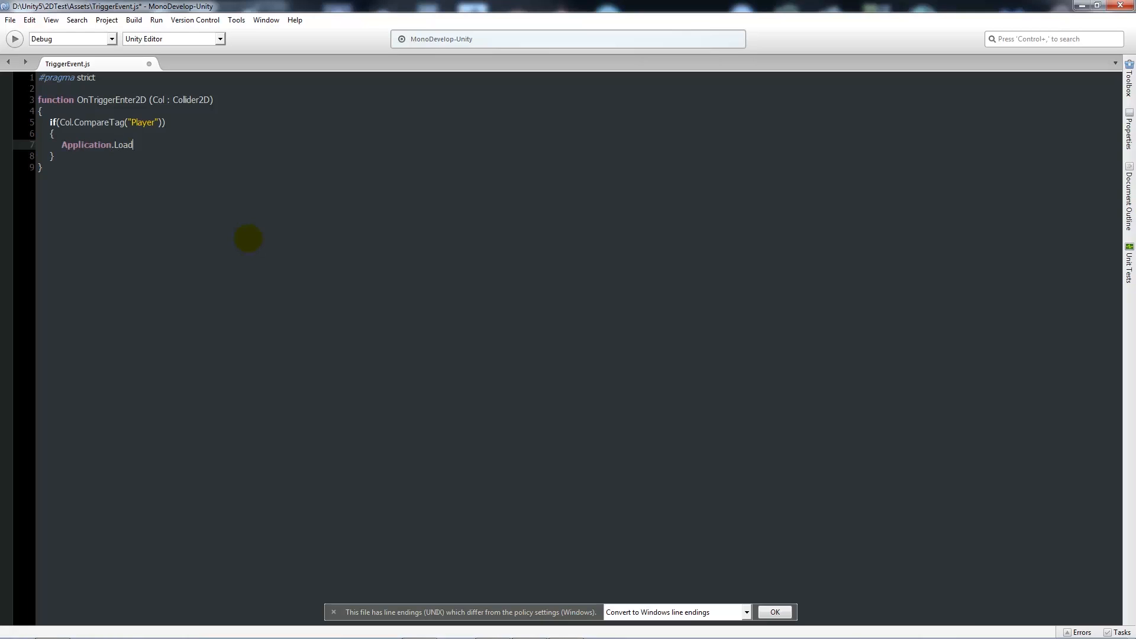
type("Level(")
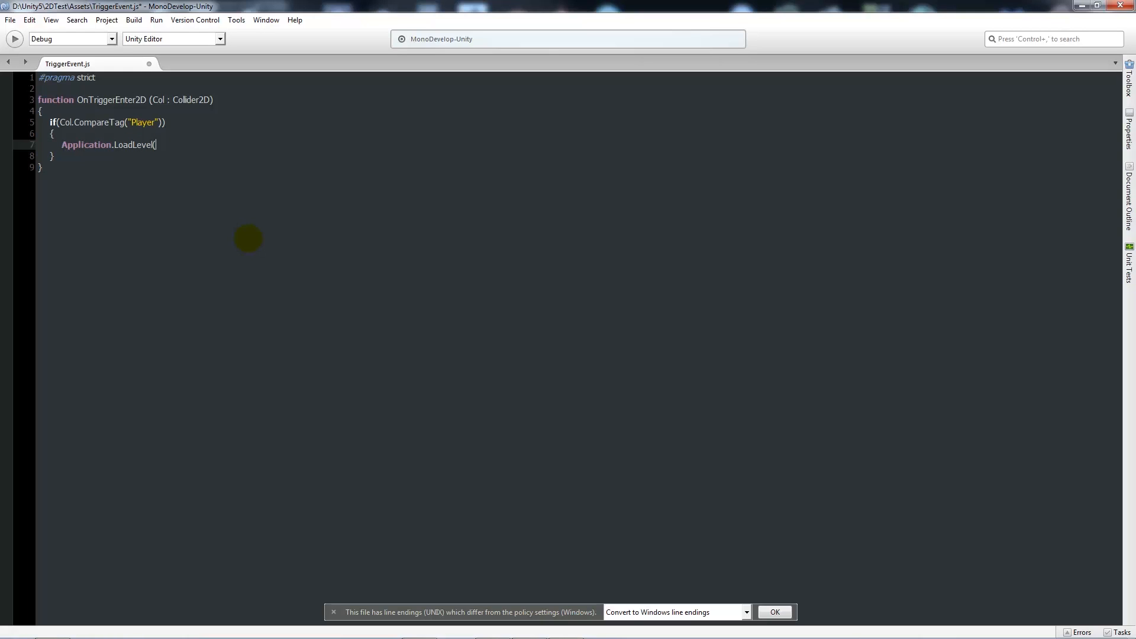
type("level")
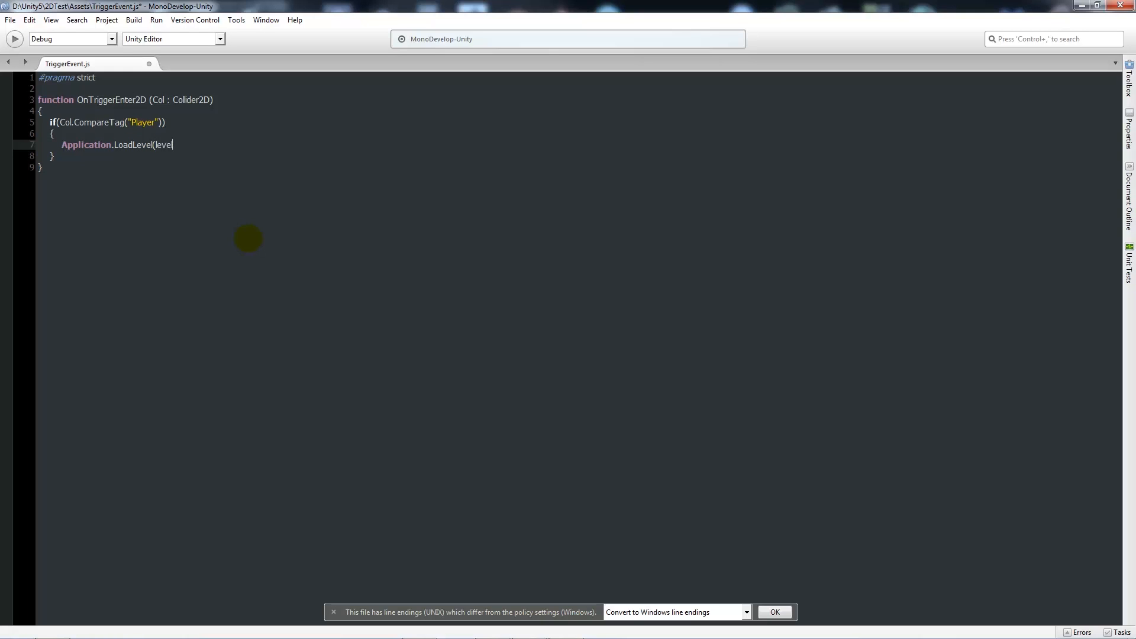
type(");")
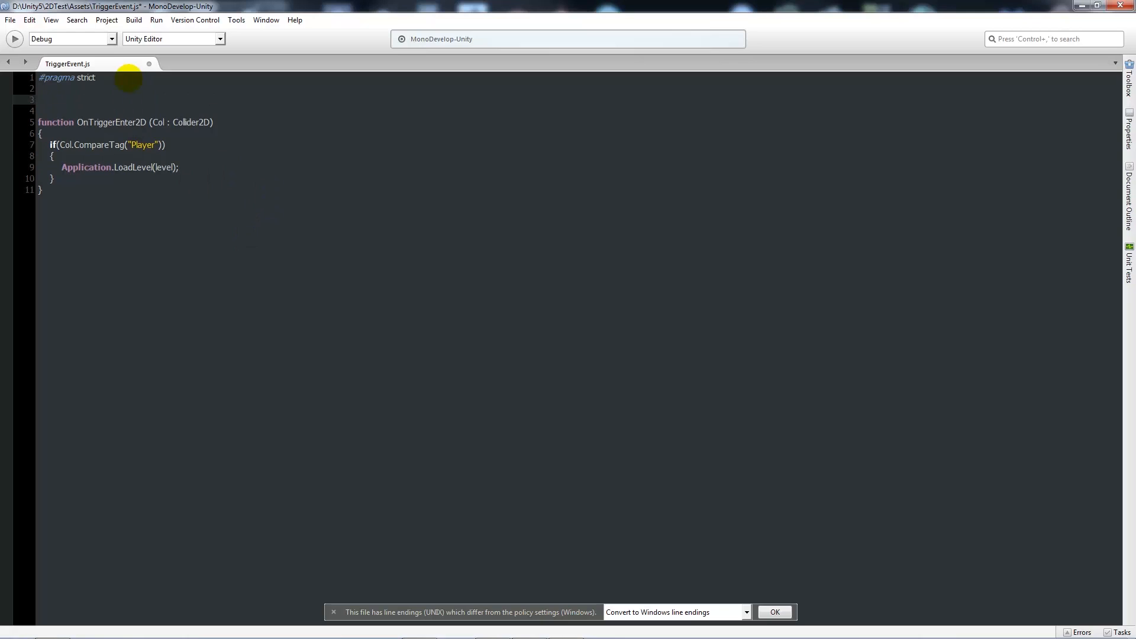
Step: Declare var level : String; above the function
type("var")
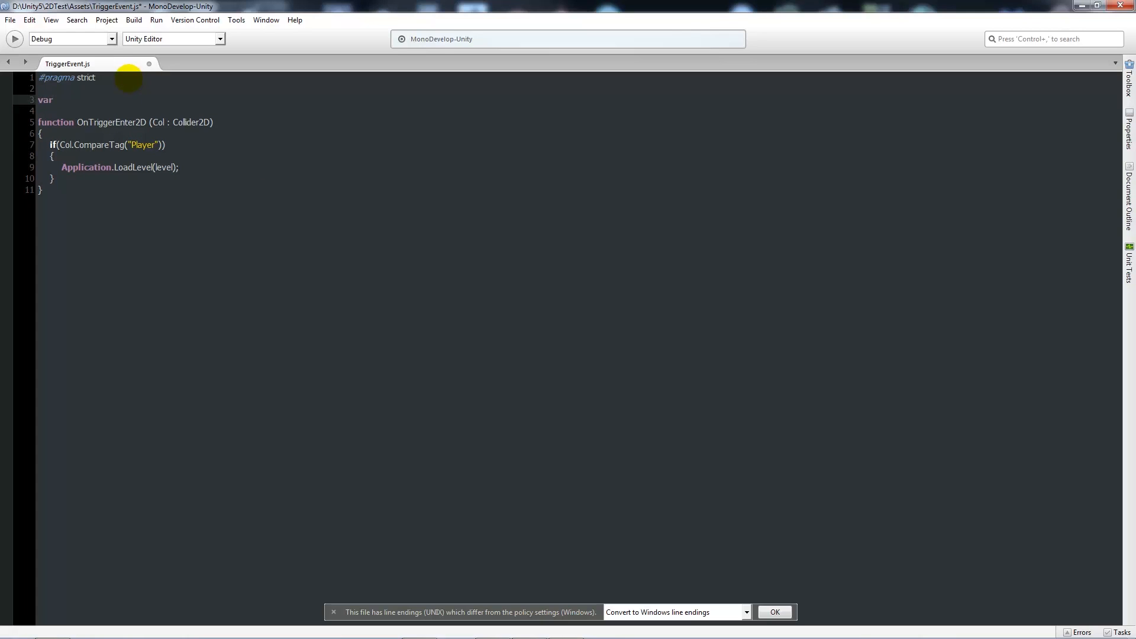
type("level : St")
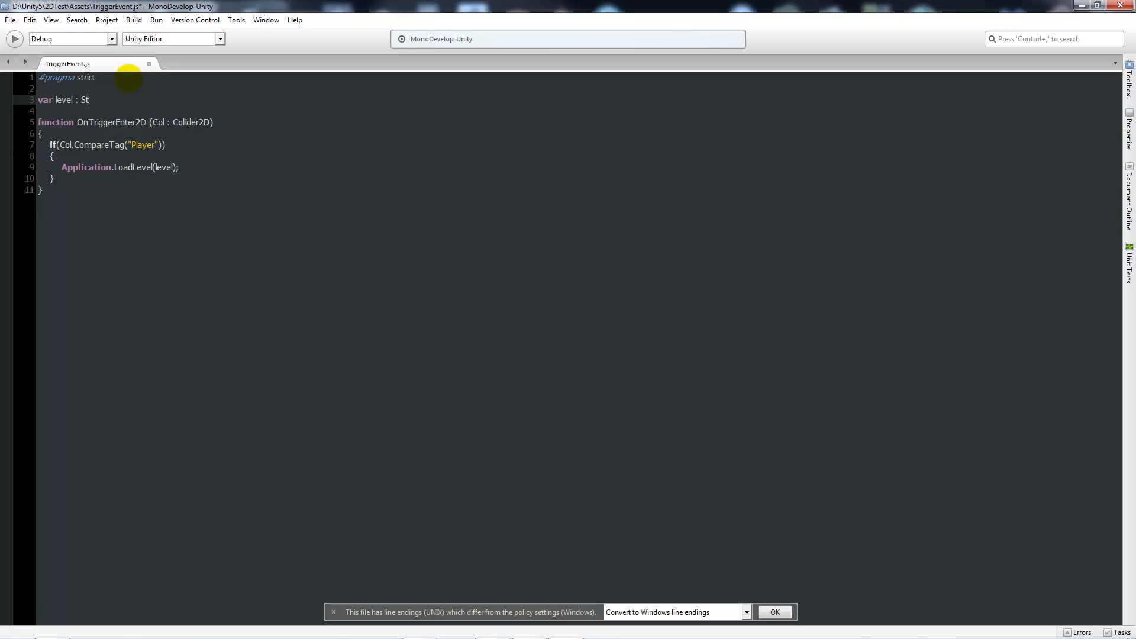
type("ring;")
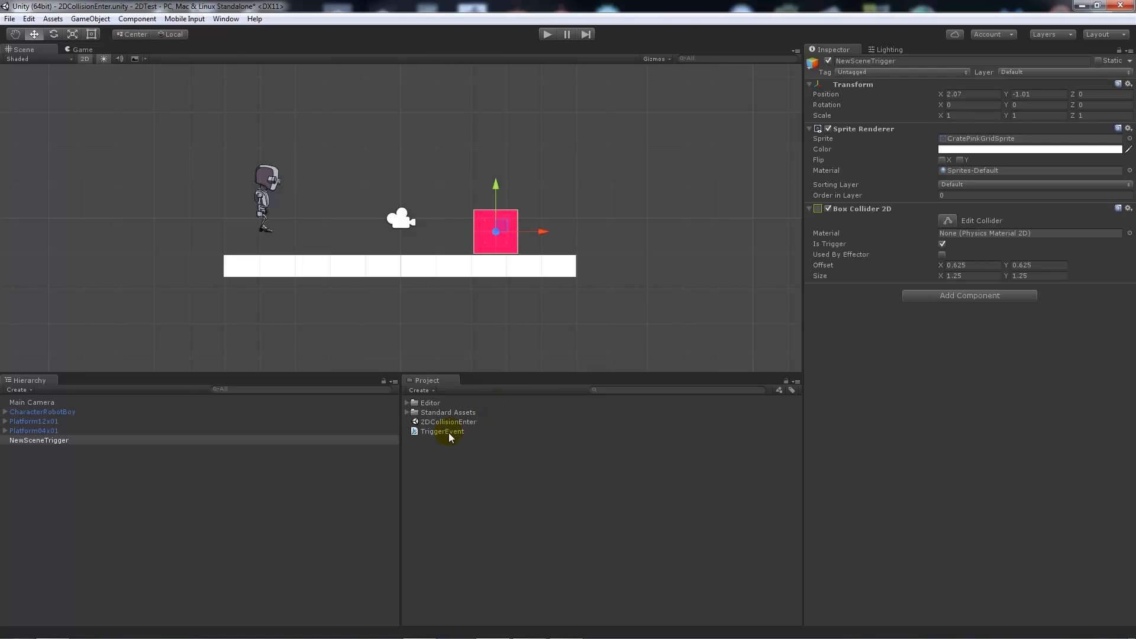
Step: Drag the TriggerEvent script onto NewSceneTrigger in the Hierarchy
left_click_drag(441, 430, 967, 311)
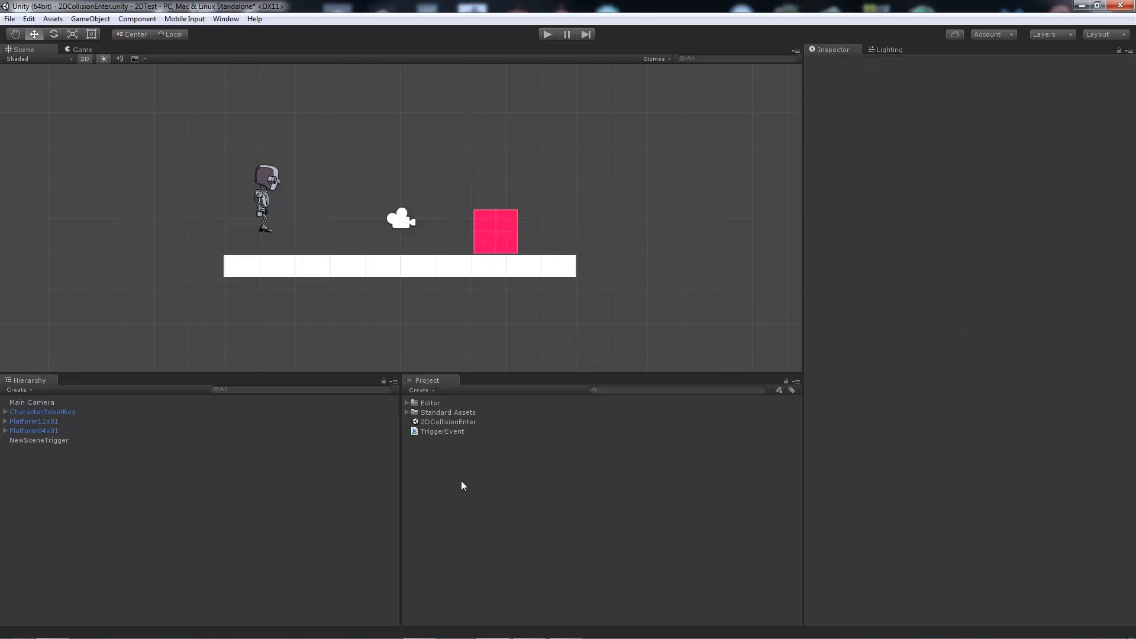
Step: Start a new empty scene from the File menu
left_click(10, 17)
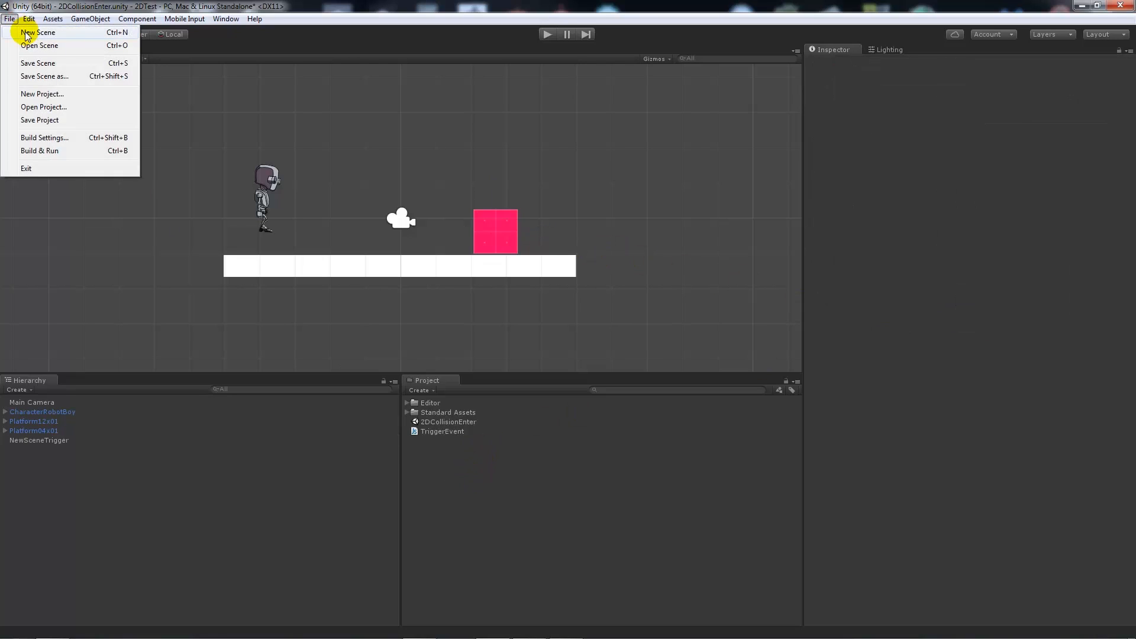
left_click(36, 32)
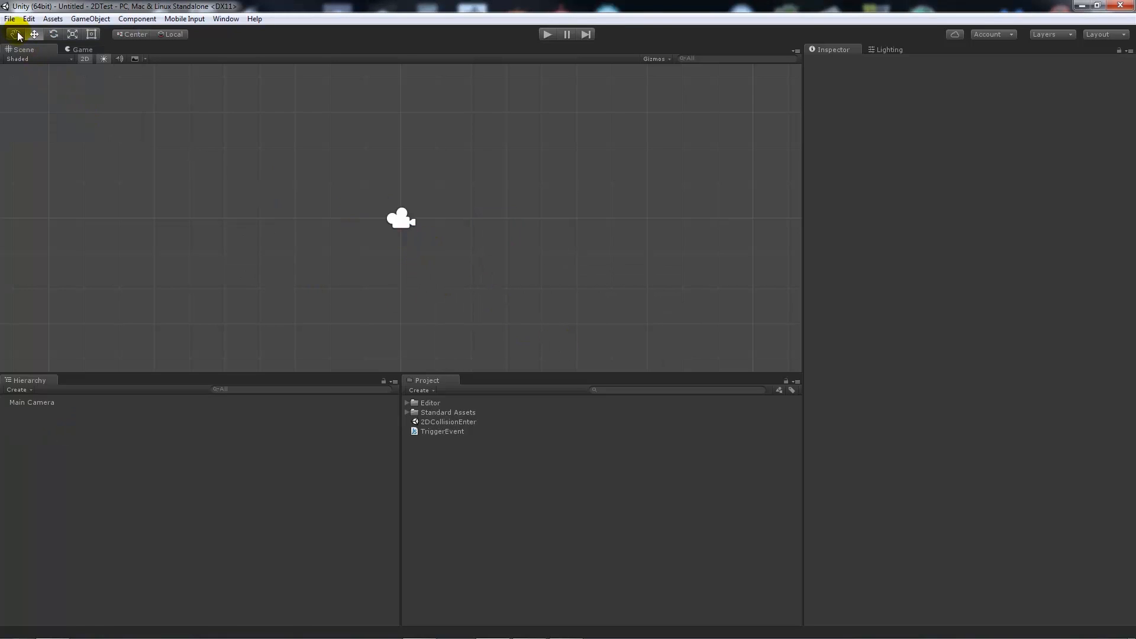
Step: Save the new scene as 2DScene2 in the project assets
left_click(9, 18)
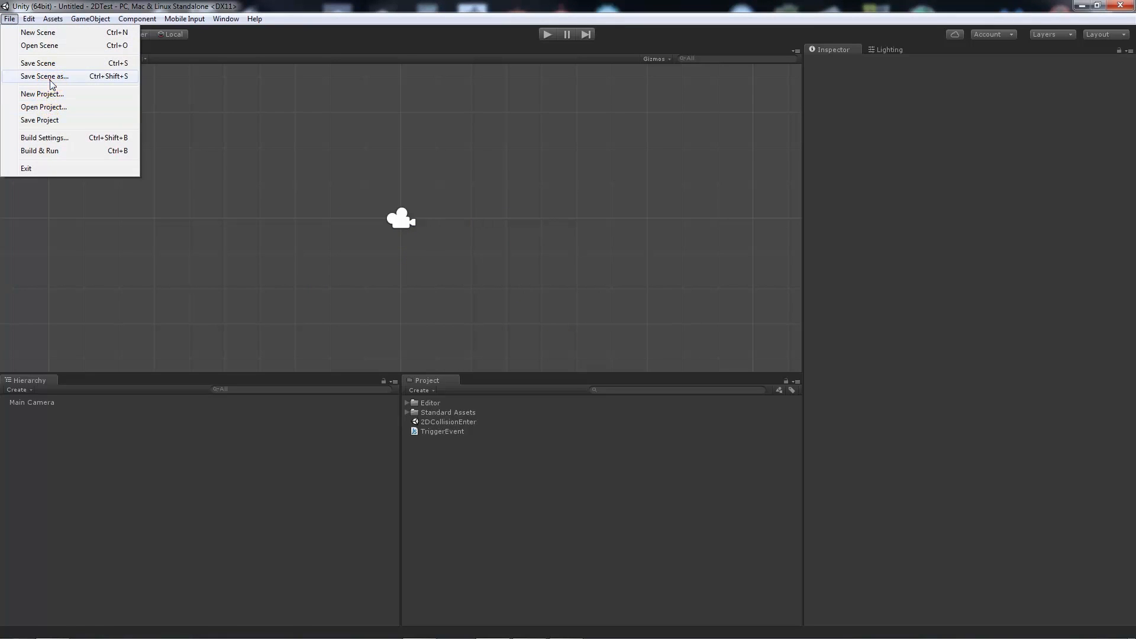
left_click(43, 75)
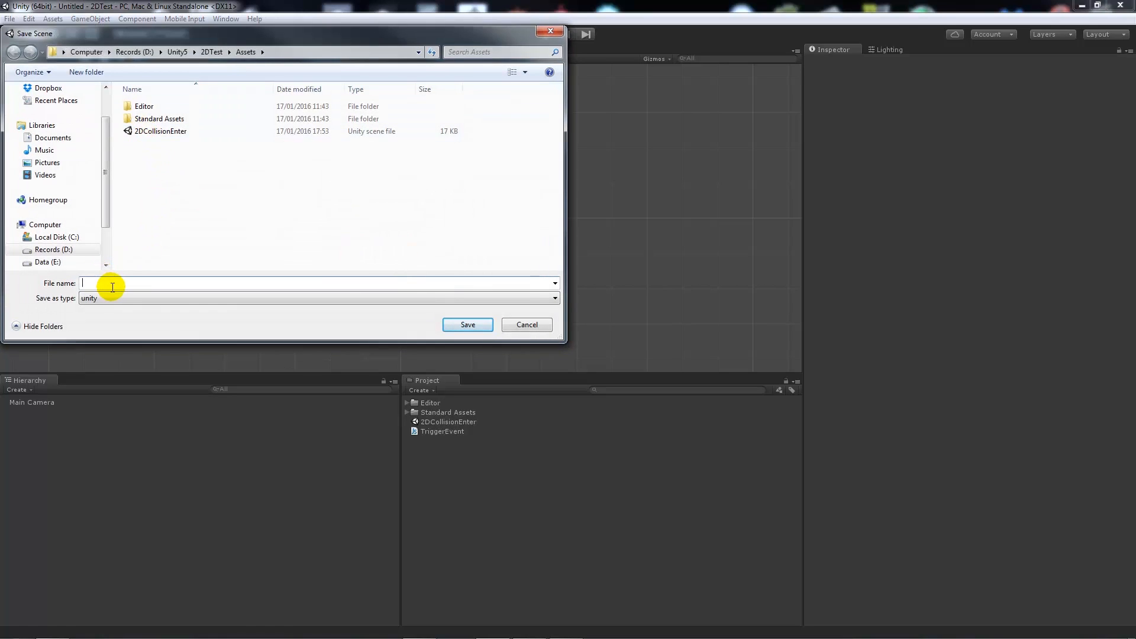
type("2D")
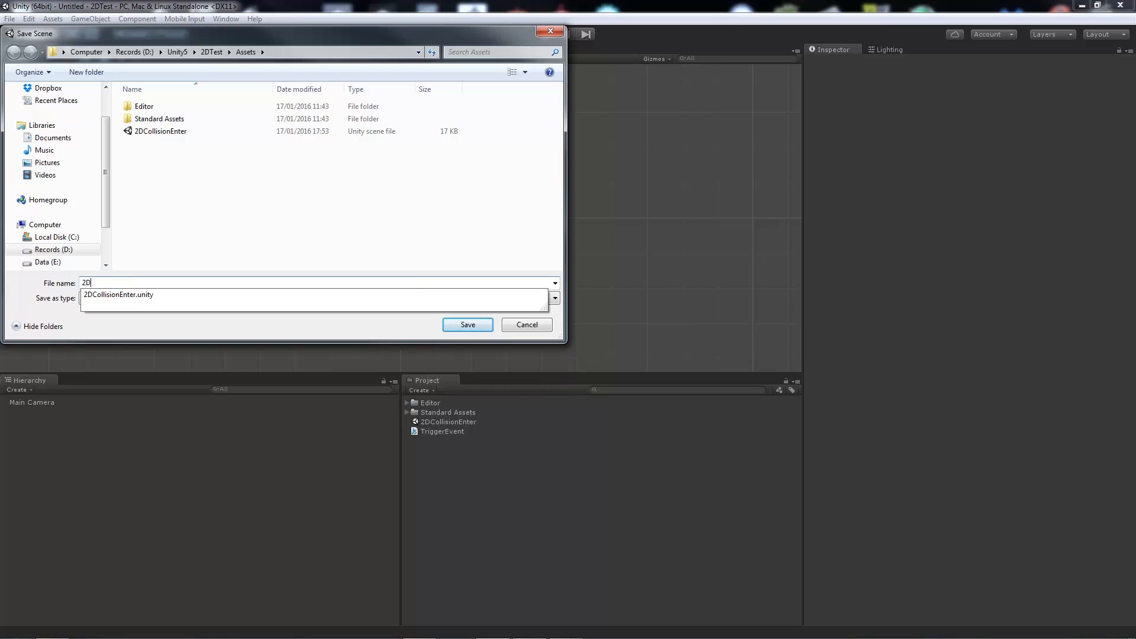
left_click(467, 324)
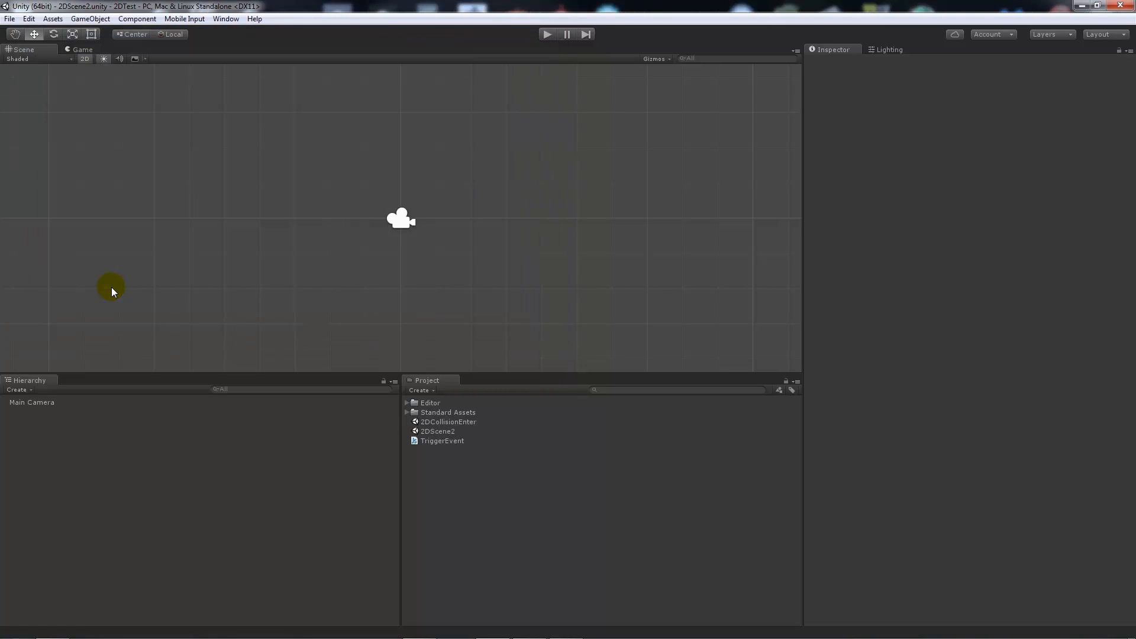
mouse_move(90, 17)
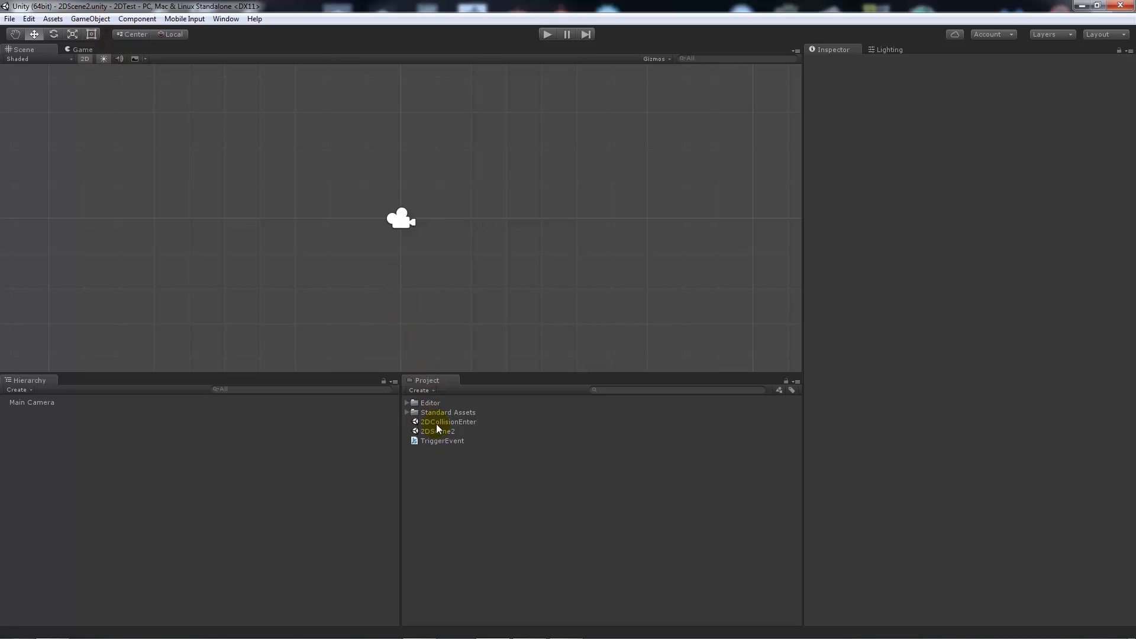
Step: Reopen 2DCollisionEnter, set NewSceneTrigger's level to 2DScene2, and bring up Build Settings
double_click(447, 422)
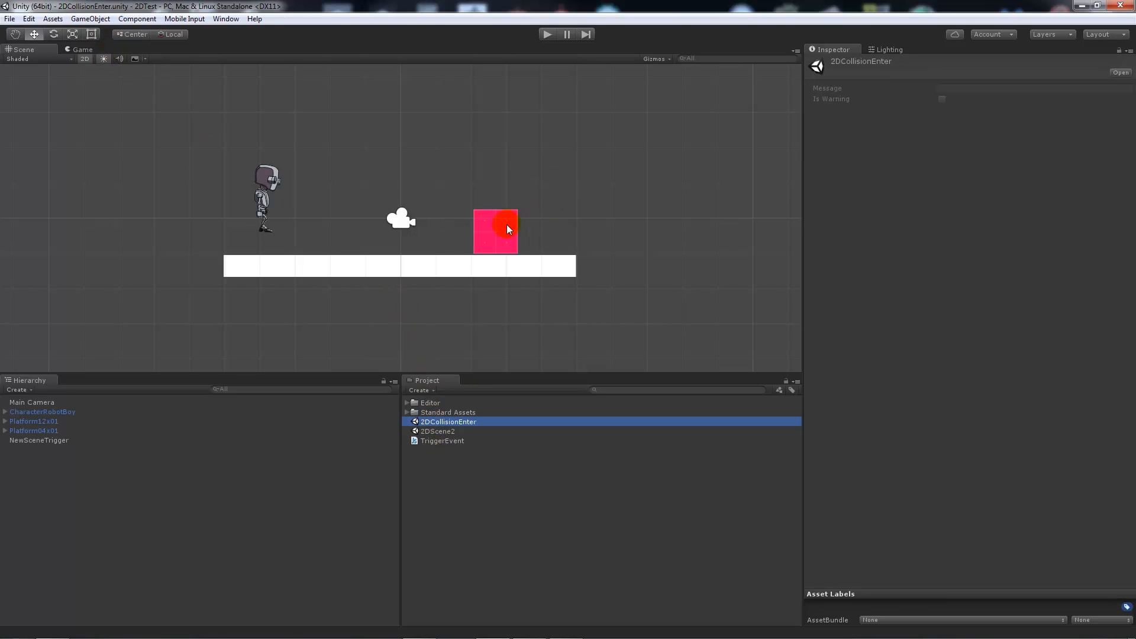
left_click(39, 440)
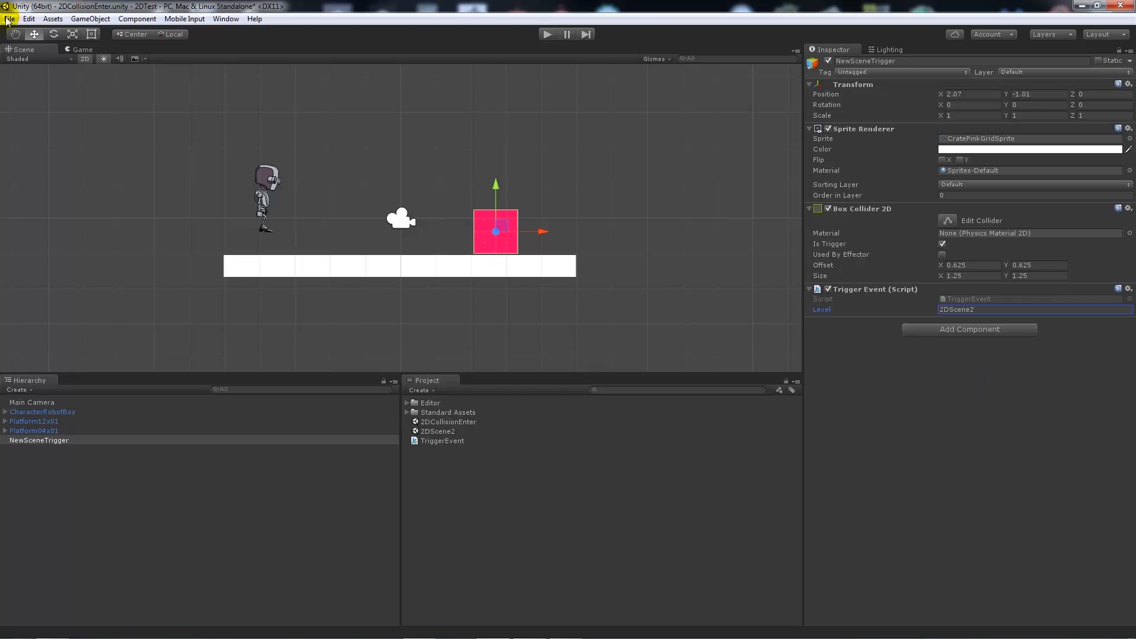
left_click(10, 18)
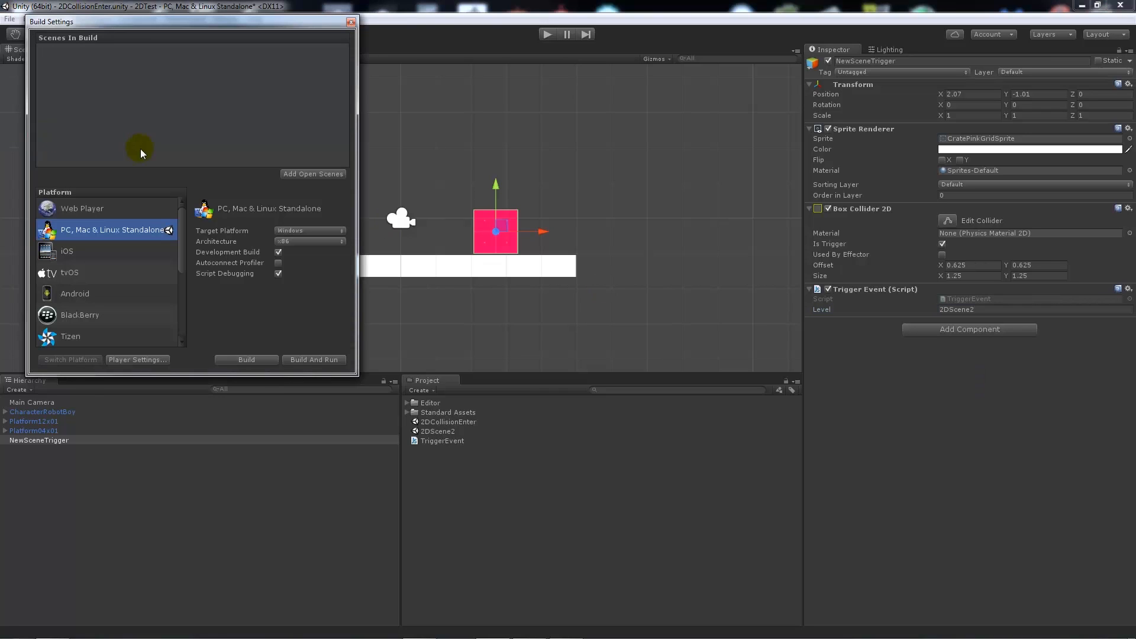
Step: Add 2DCollisionEnter and 2DScene2 to Scenes In Build and close the window
left_click(449, 412)
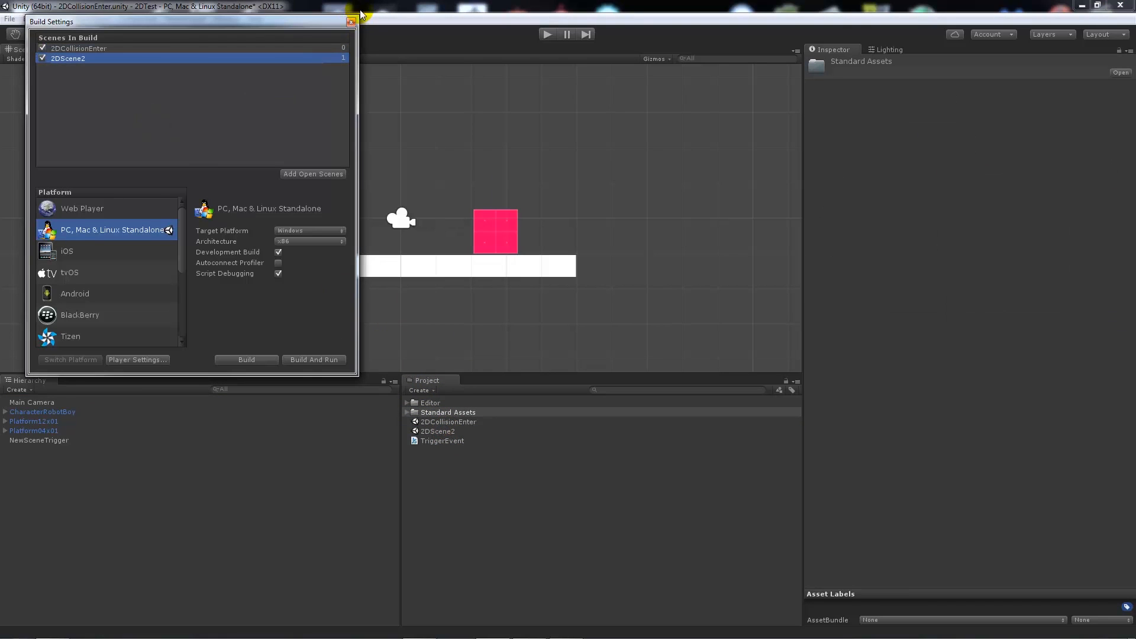
left_click(352, 21)
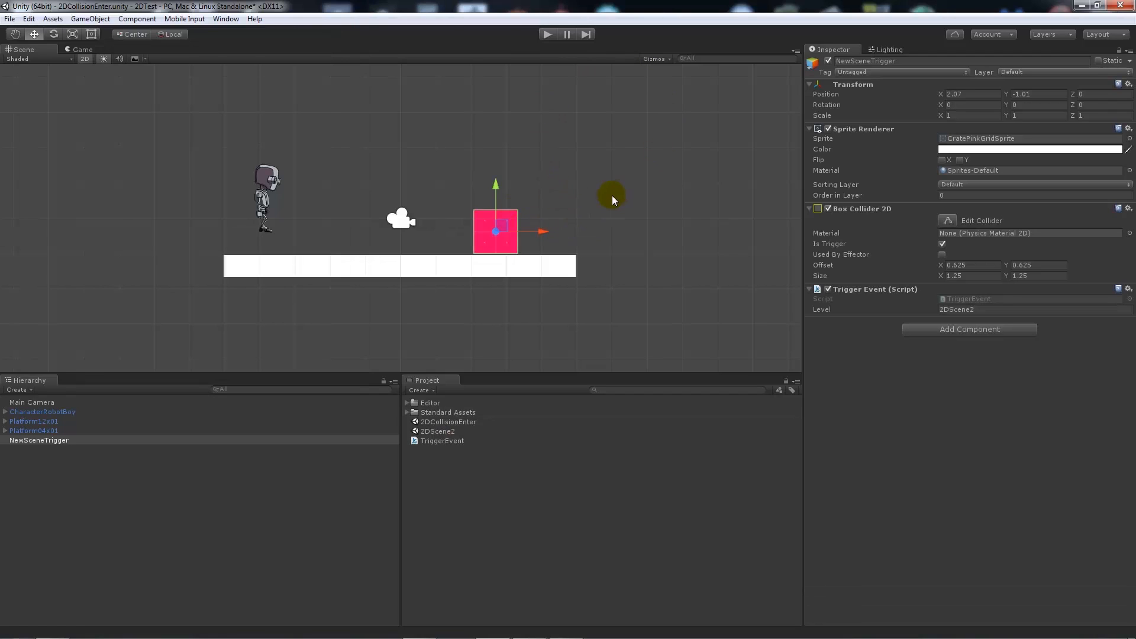
left_click(547, 34)
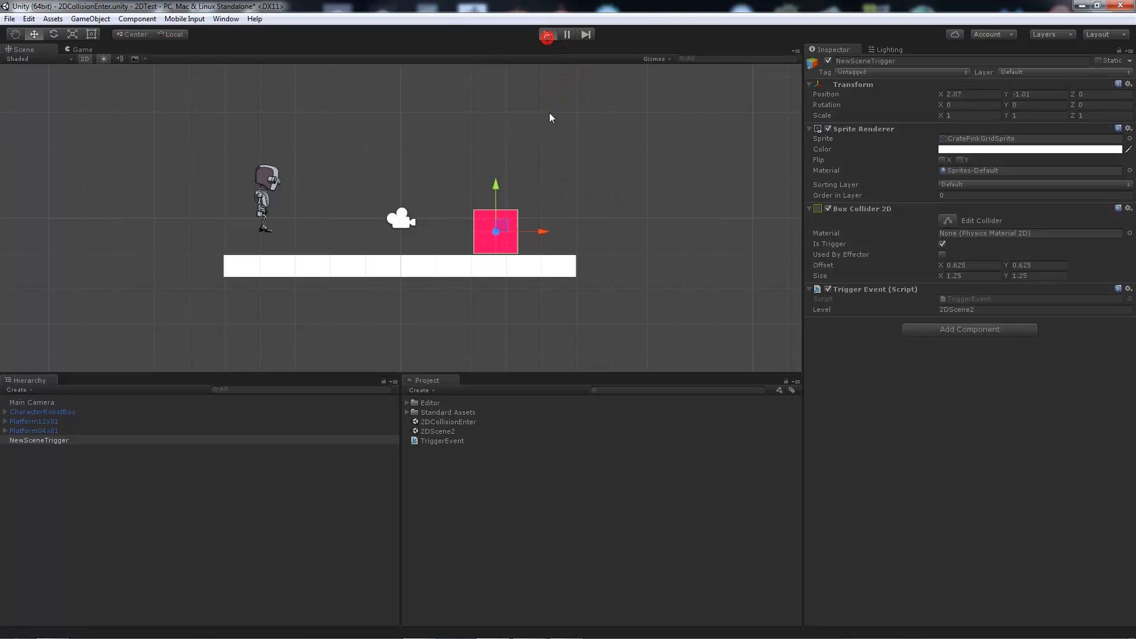
left_click(547, 34)
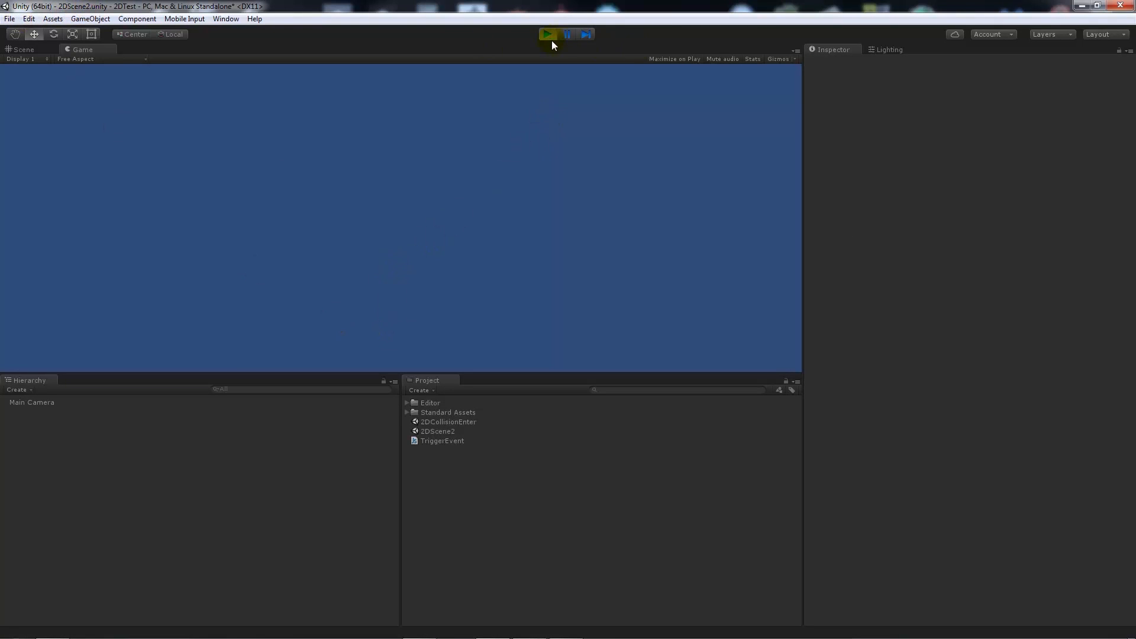
left_click(547, 34)
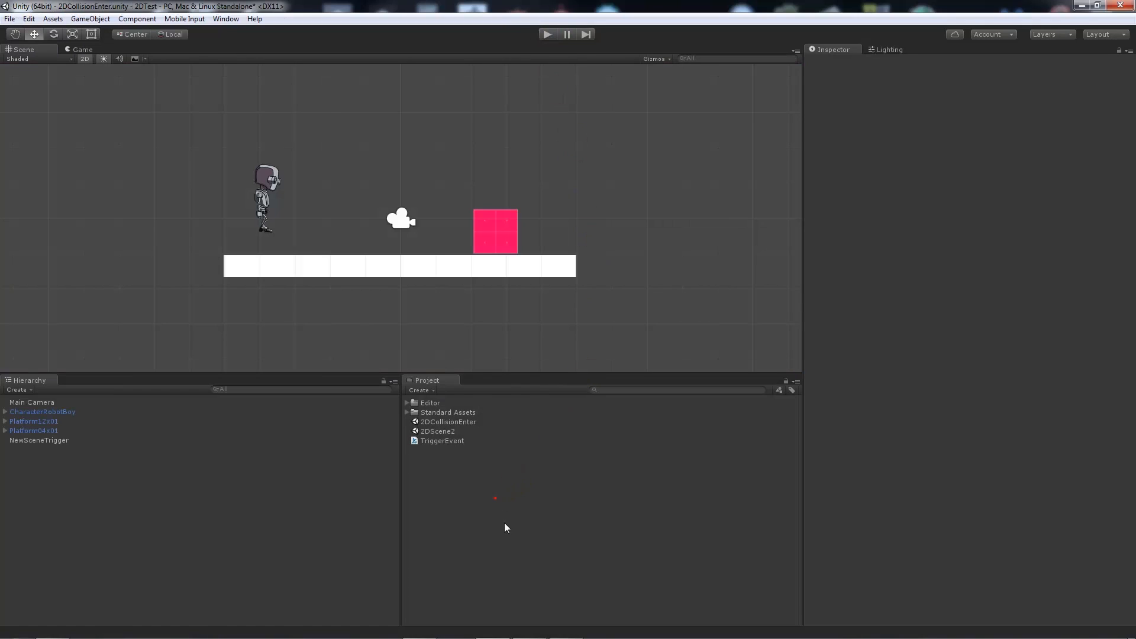